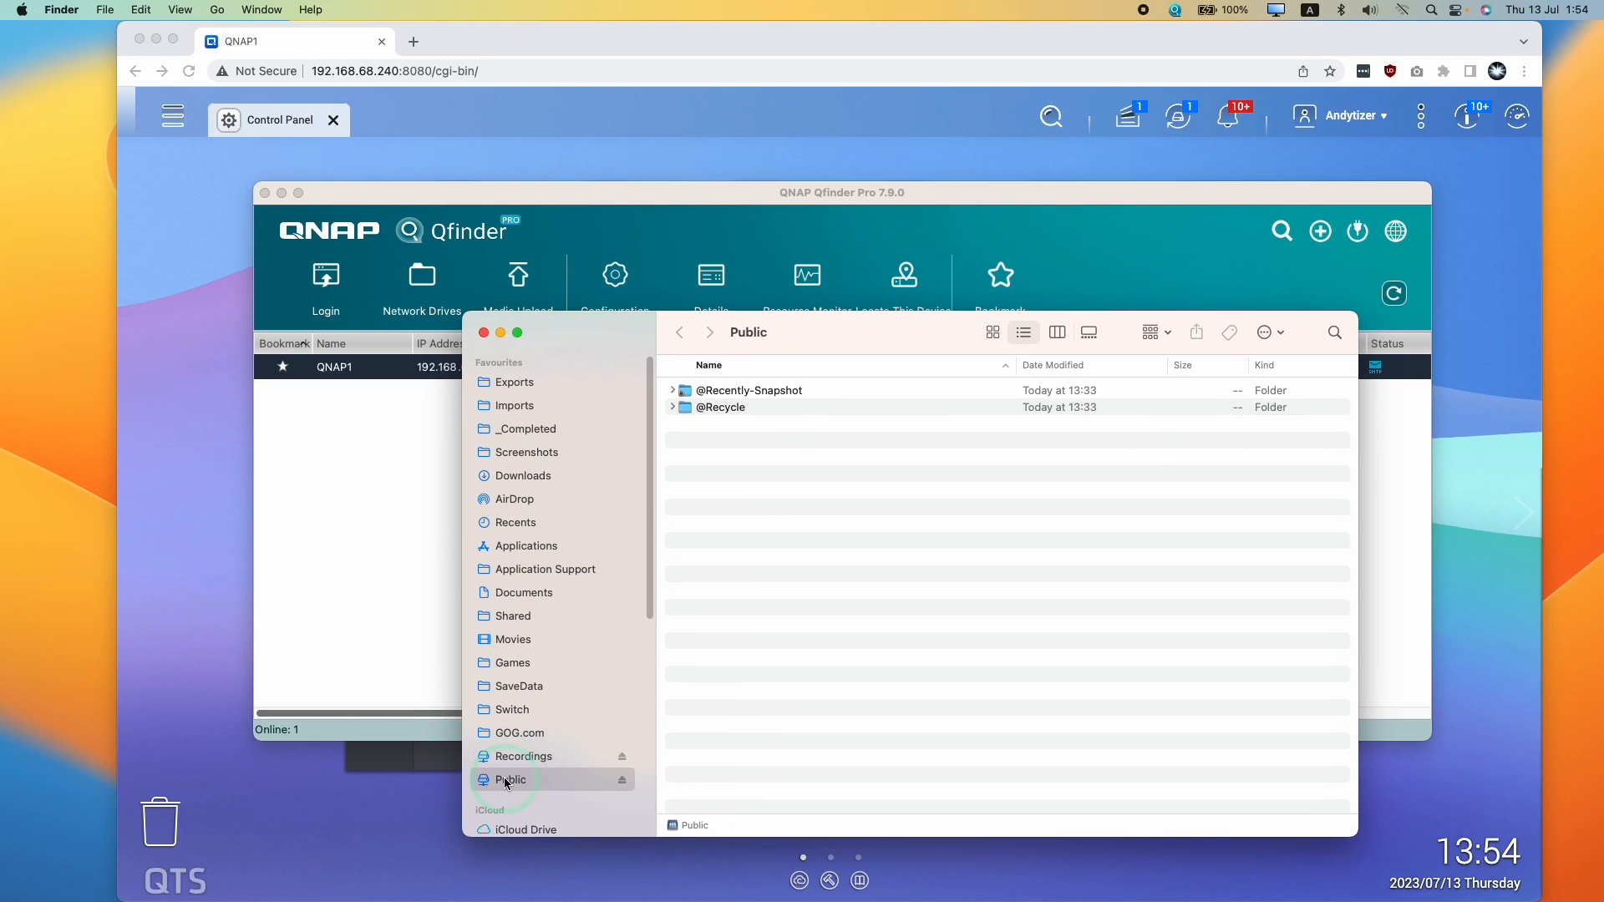
{"action": "mouse_move", "coordinate": [548, 787]}
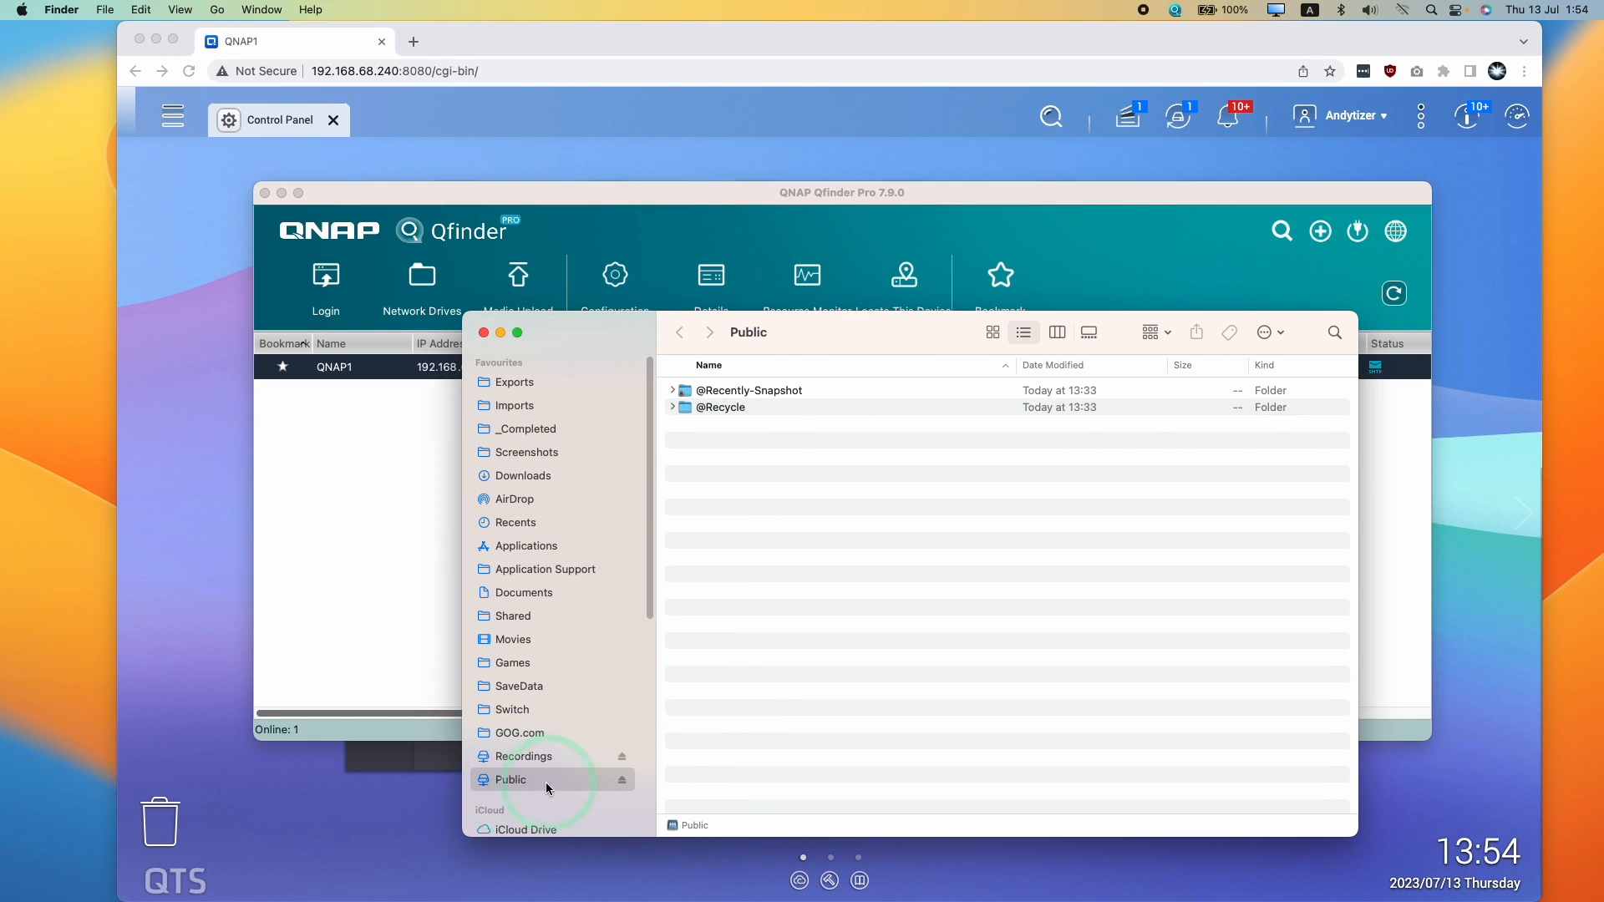
Leave the mounted Public share in Finder and launch the QTS Control Panel in the browser
{"action": "scroll", "scroll_direction": "down", "scroll_amount": 3}
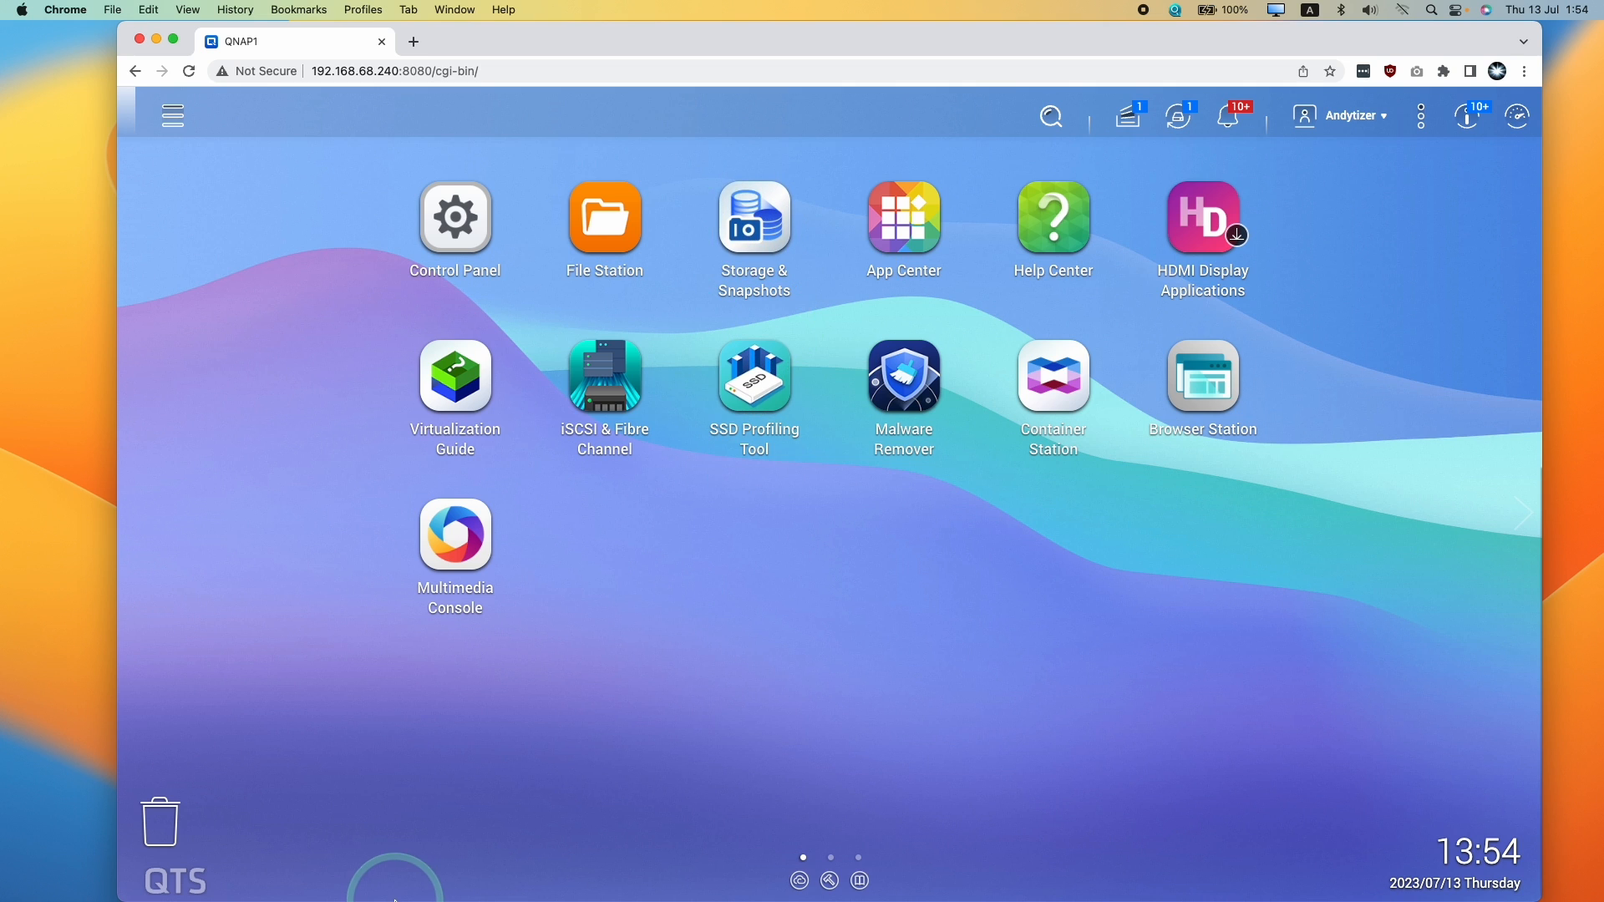
{"action": "mouse_move", "coordinate": [455, 215]}
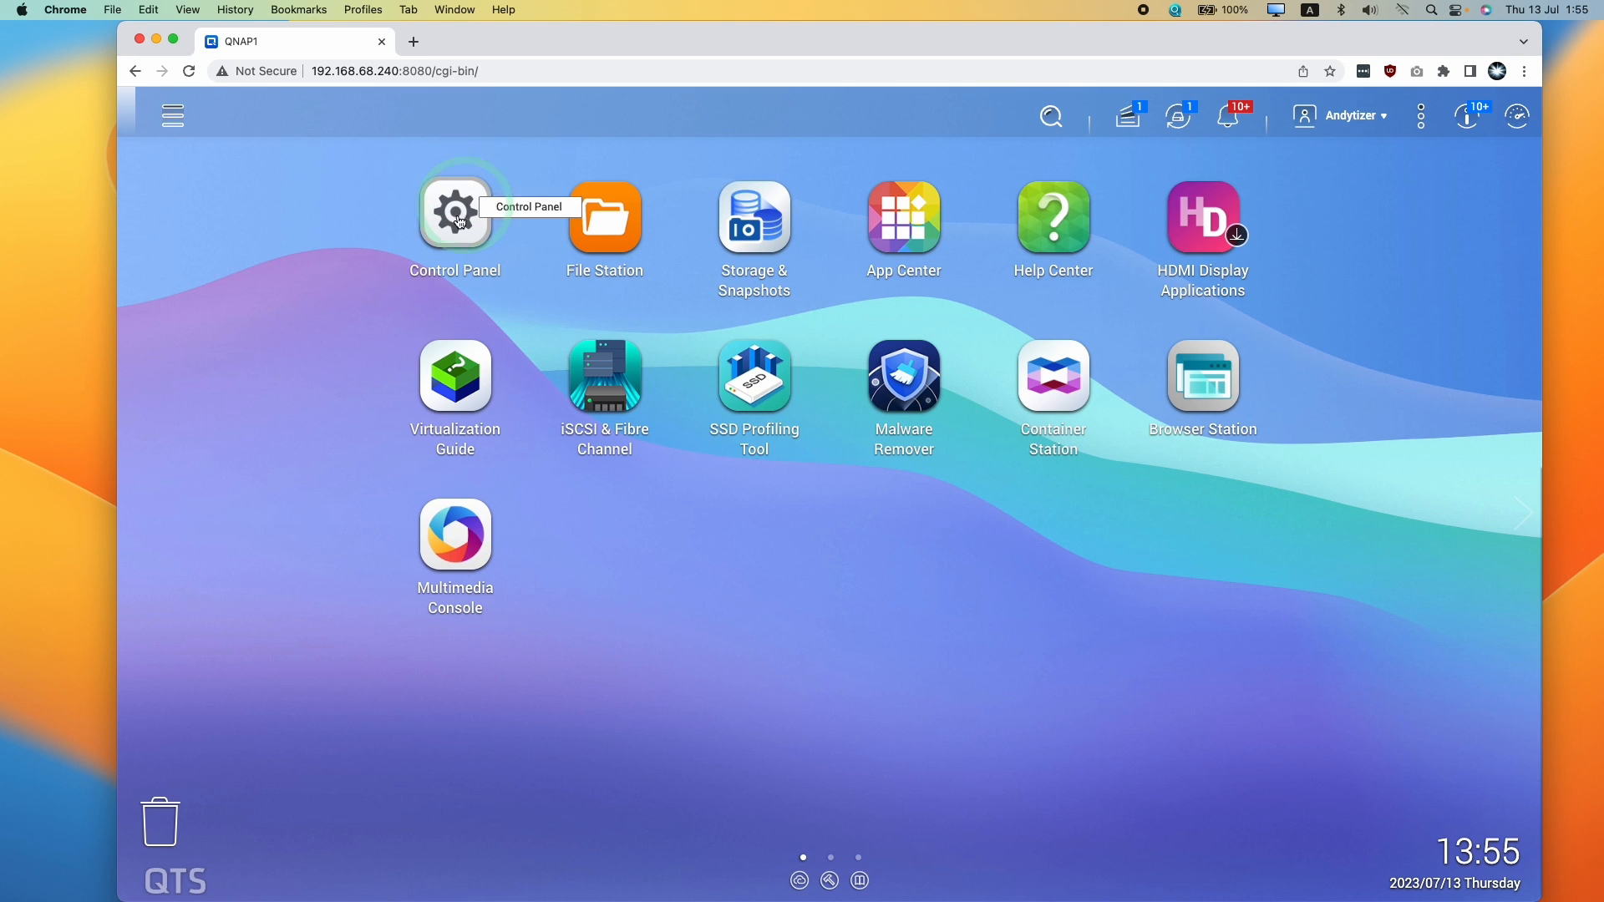
{"action": "left_click", "coordinate": [454, 215]}
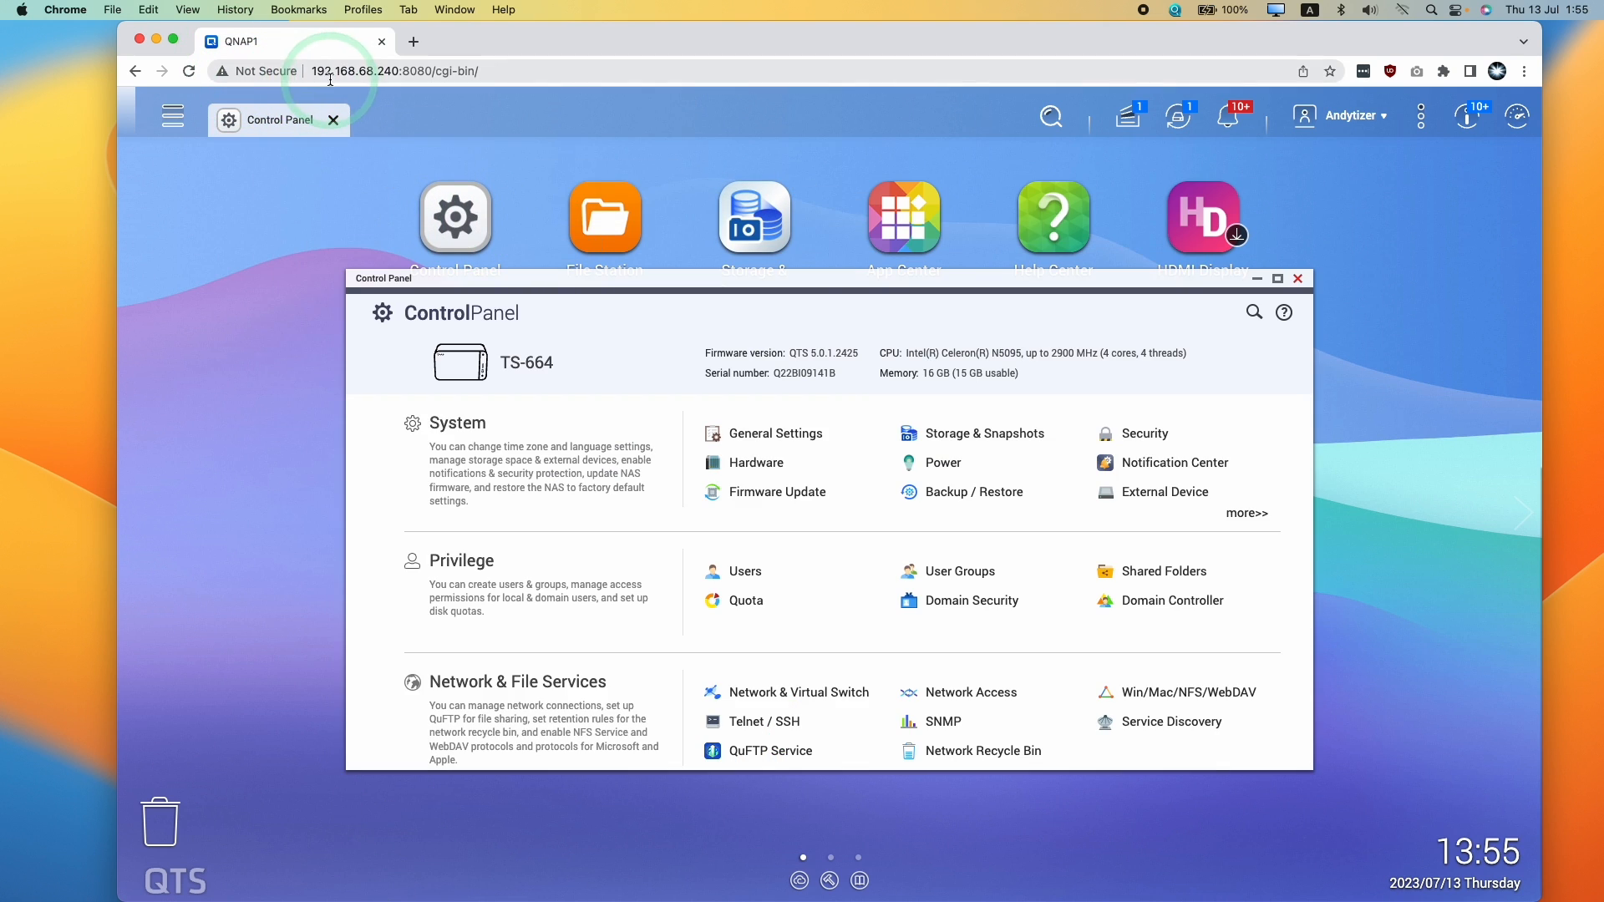
{"action": "mouse_move", "coordinate": [1164, 571]}
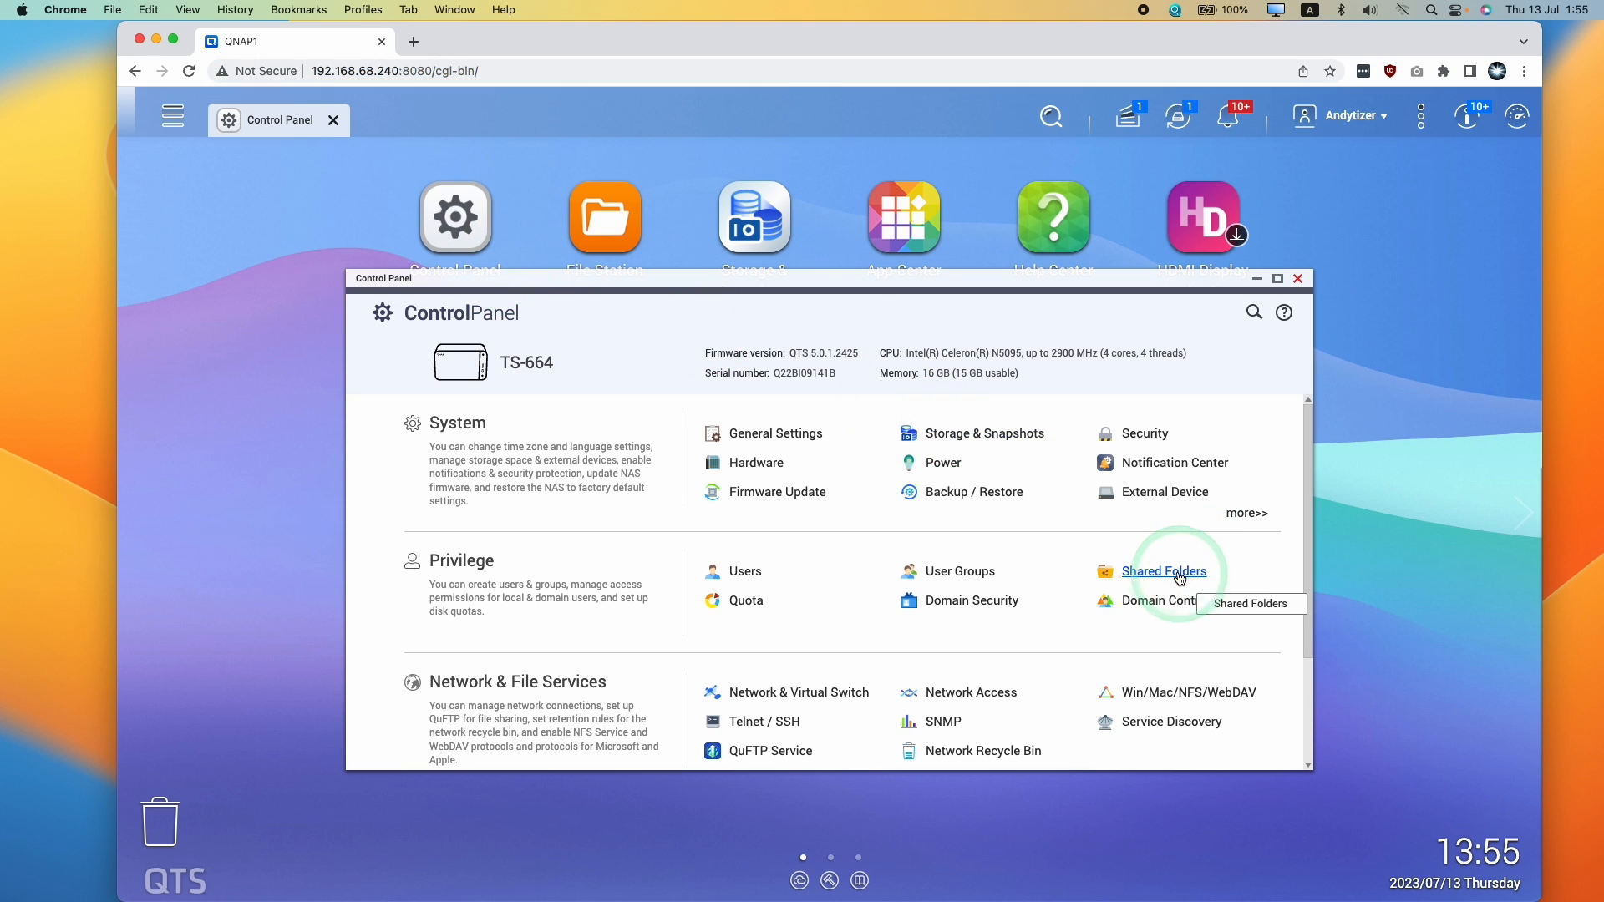
Show Privilege > Shared Folders listing Public and Recordings, toggling the Recordings checkbox off again
{"action": "left_click", "coordinate": [1164, 571]}
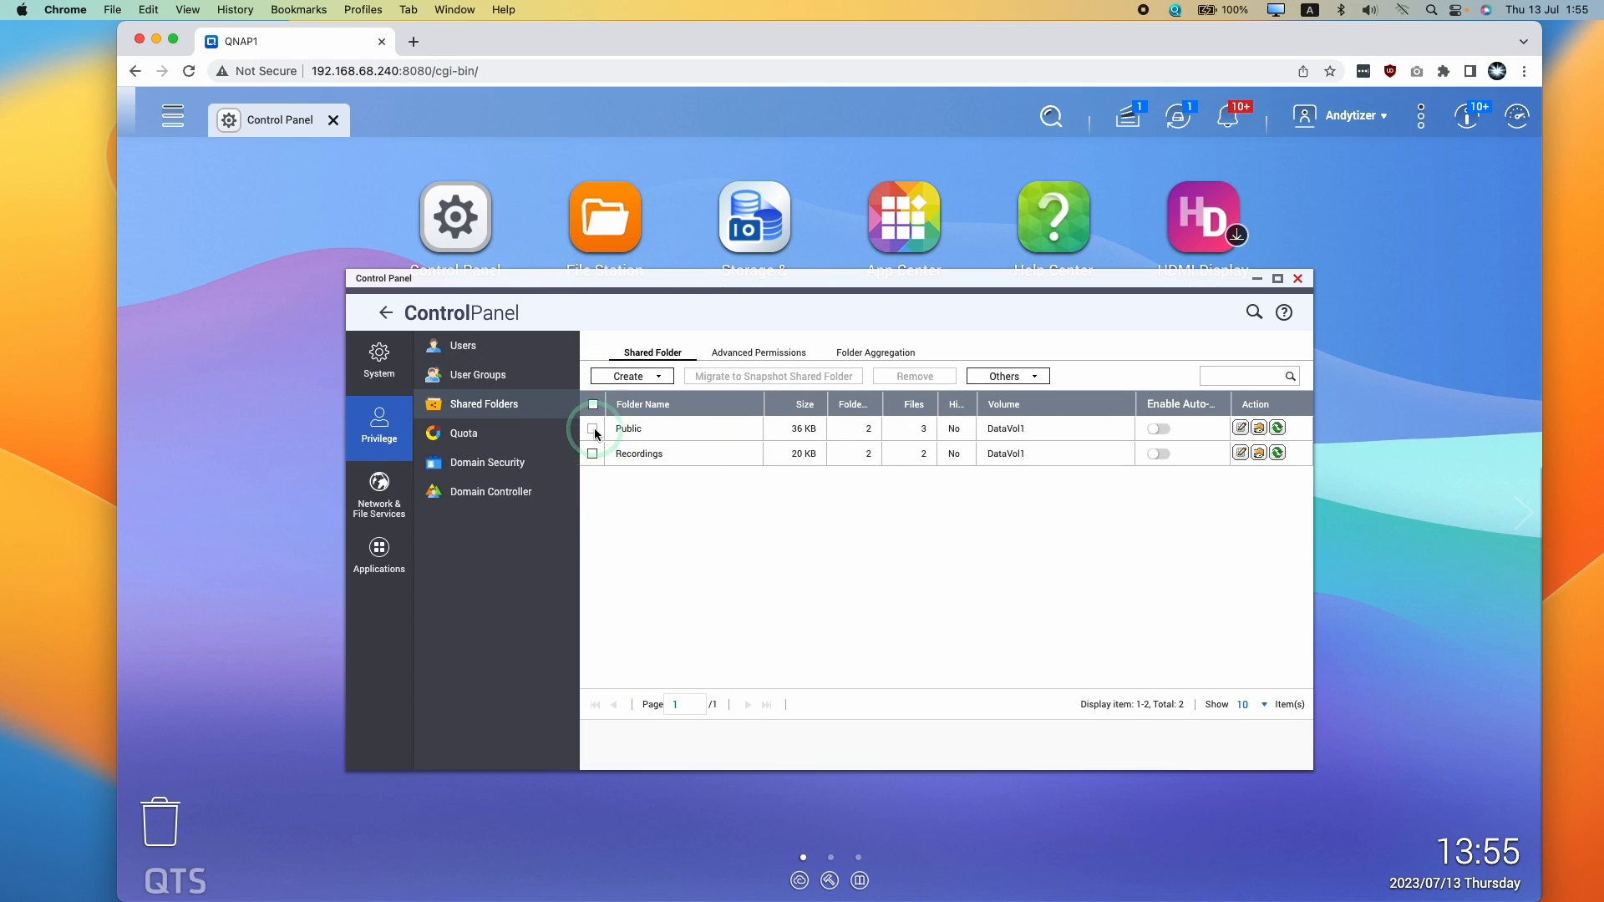
{"action": "left_click", "coordinate": [591, 453]}
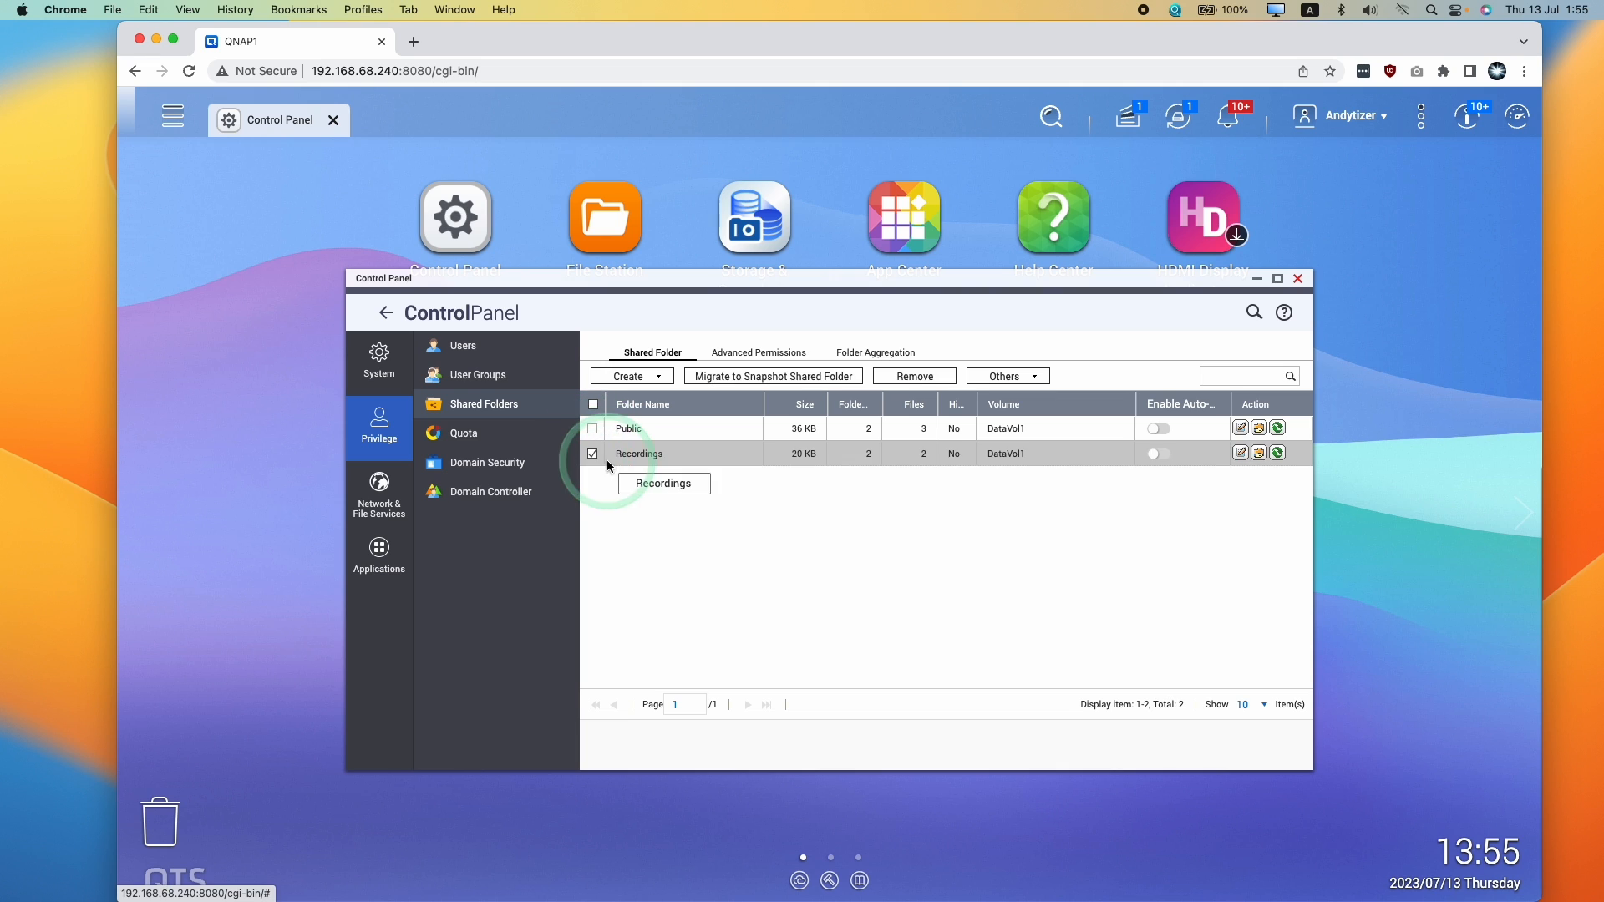
{"action": "left_click", "coordinate": [591, 453]}
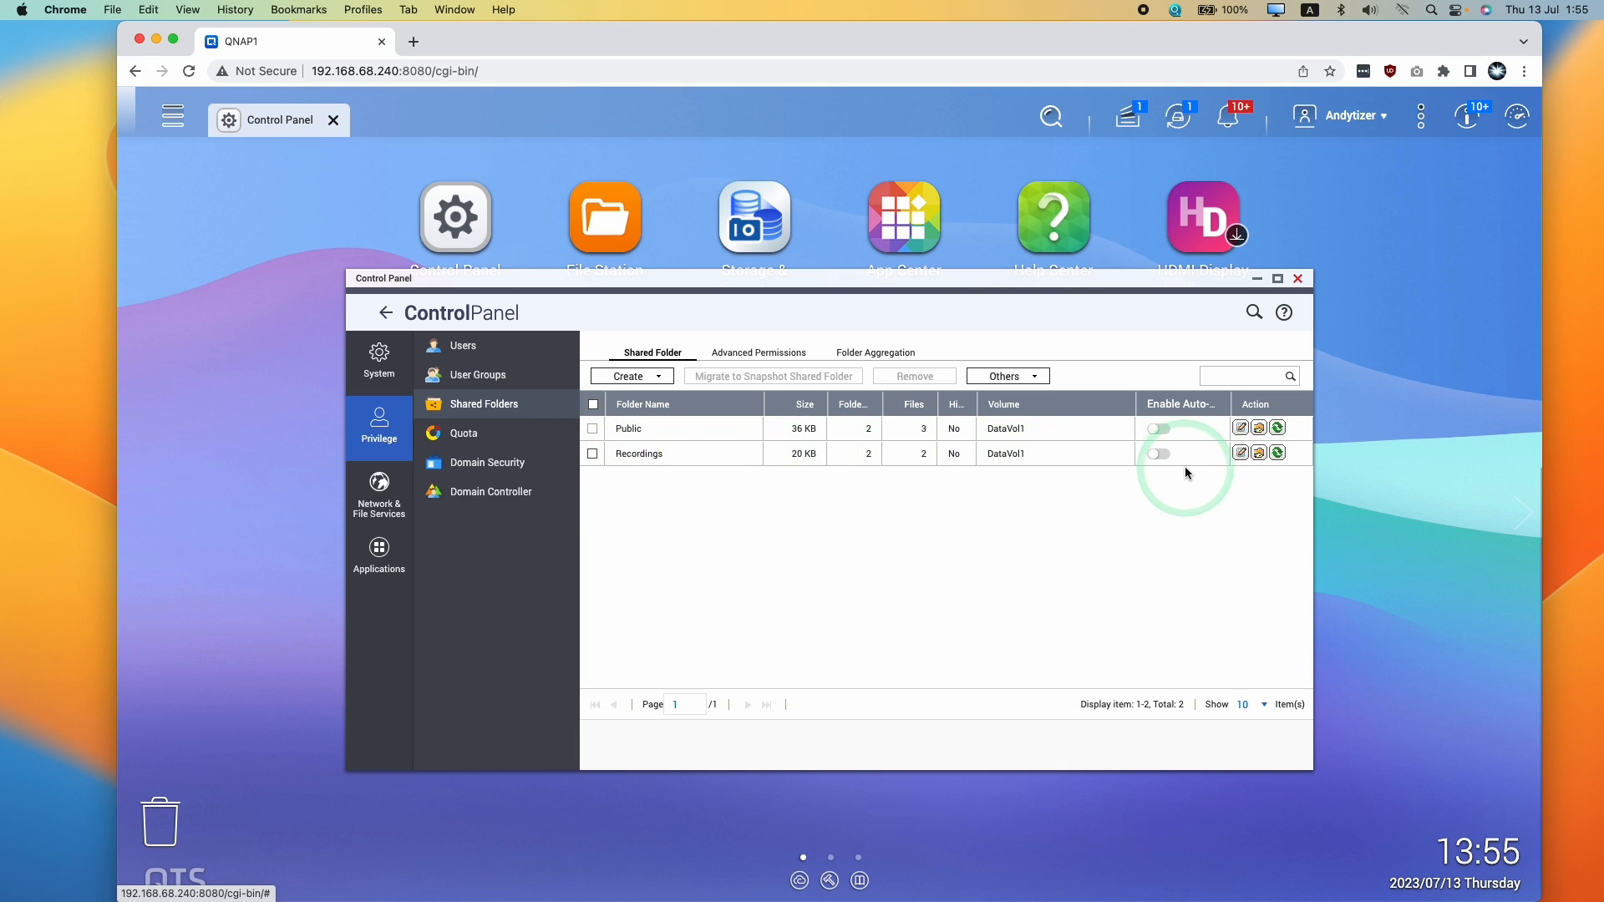
{"action": "left_click", "coordinate": [591, 453]}
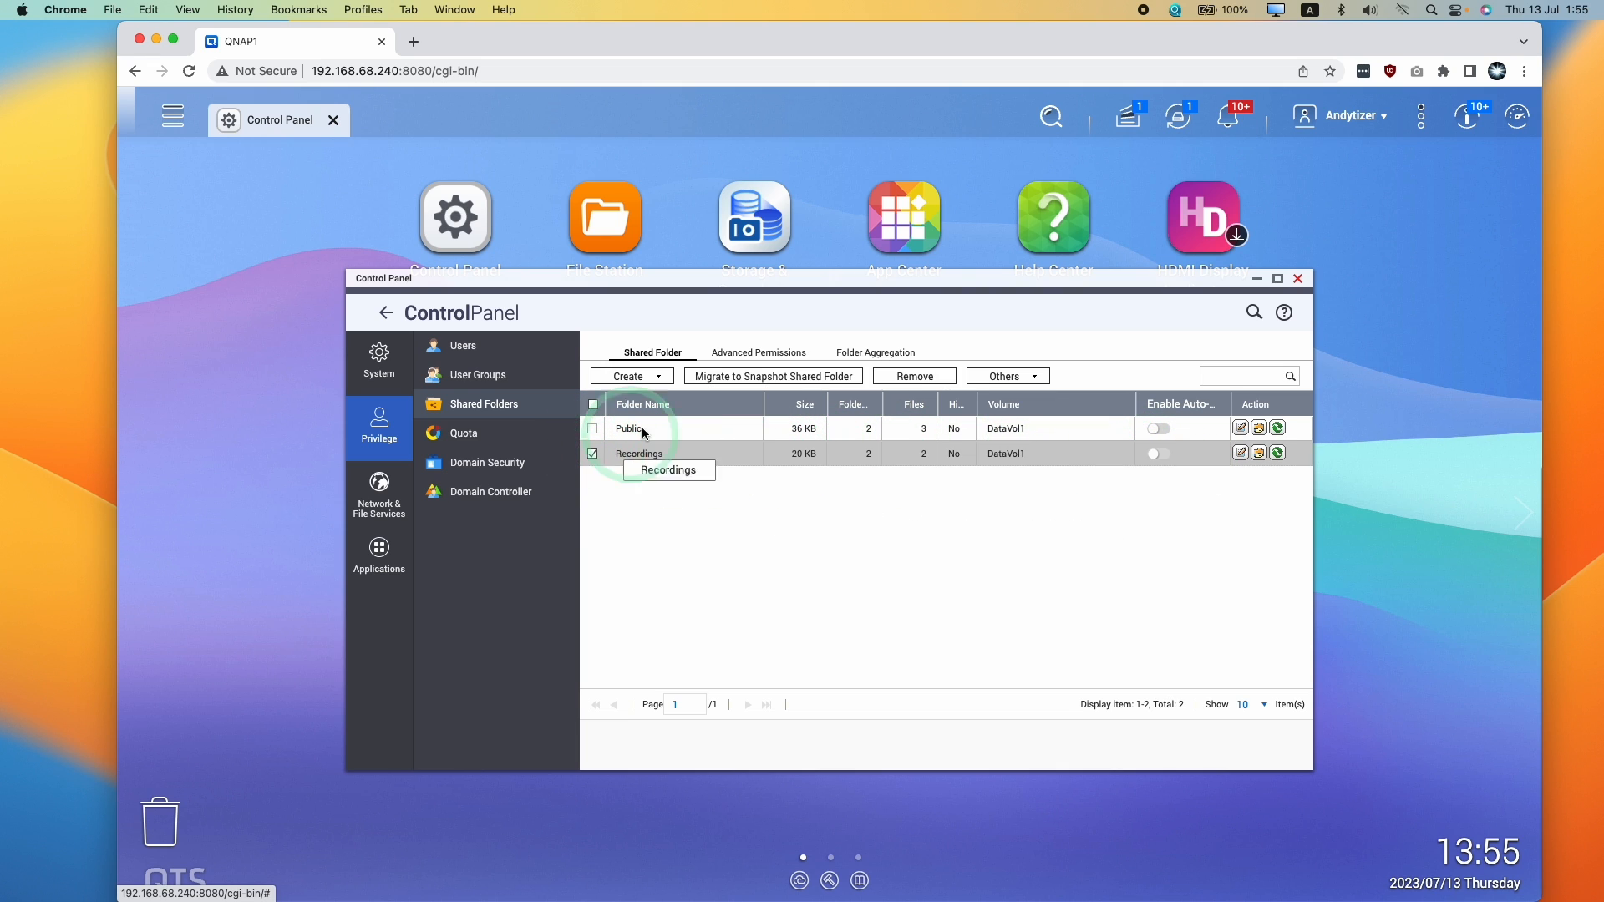
{"action": "mouse_move", "coordinate": [584, 473]}
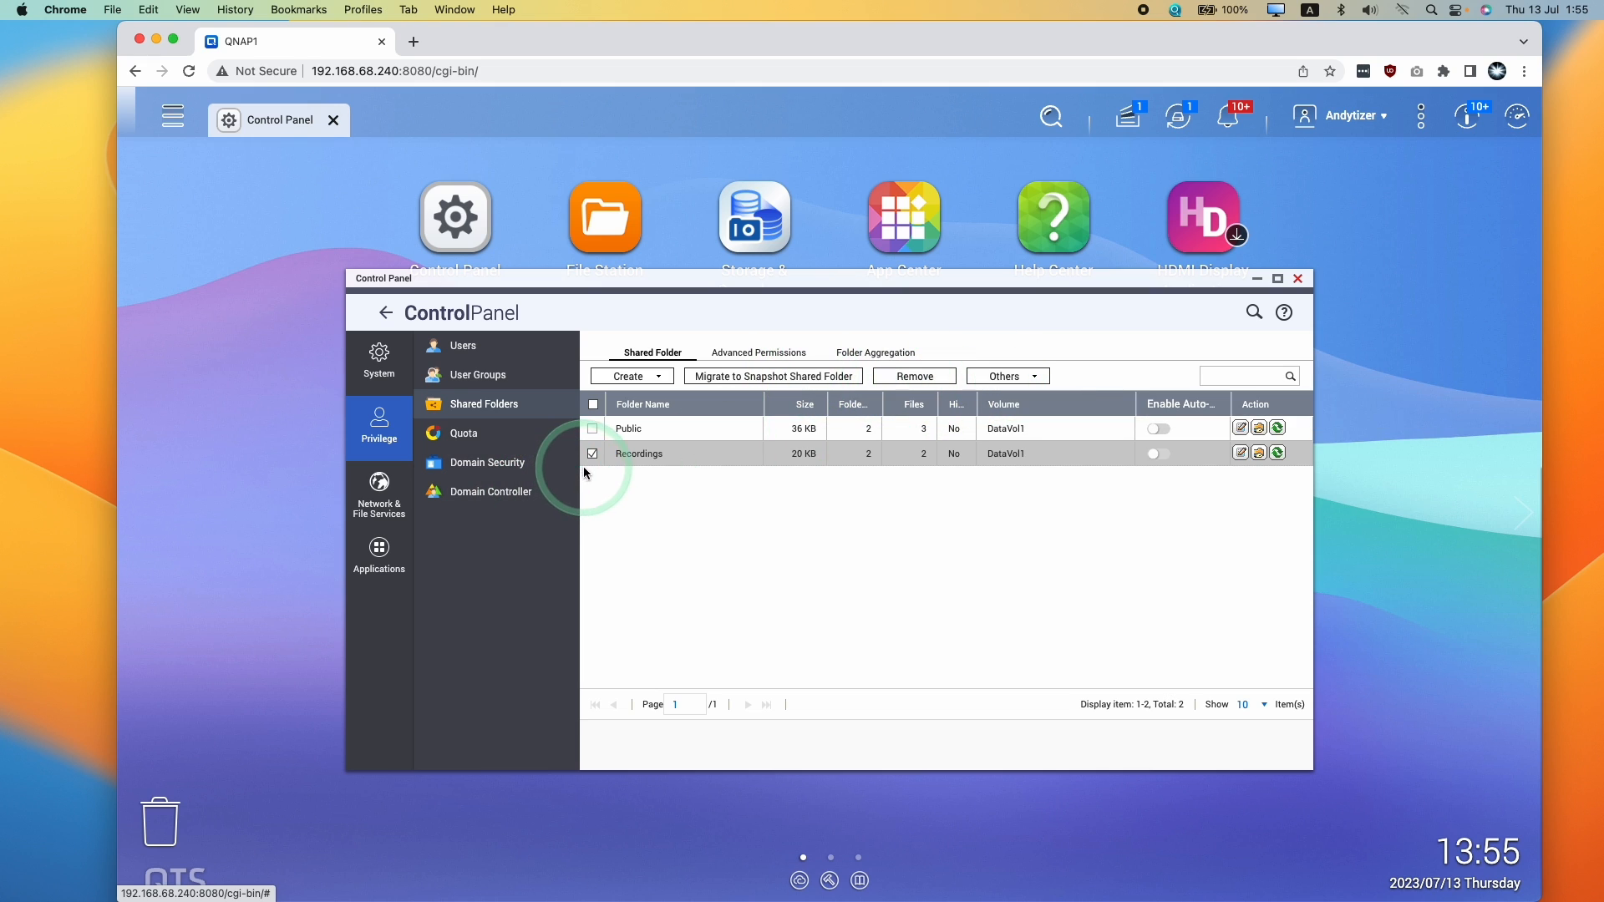
{"action": "left_click", "coordinate": [592, 453]}
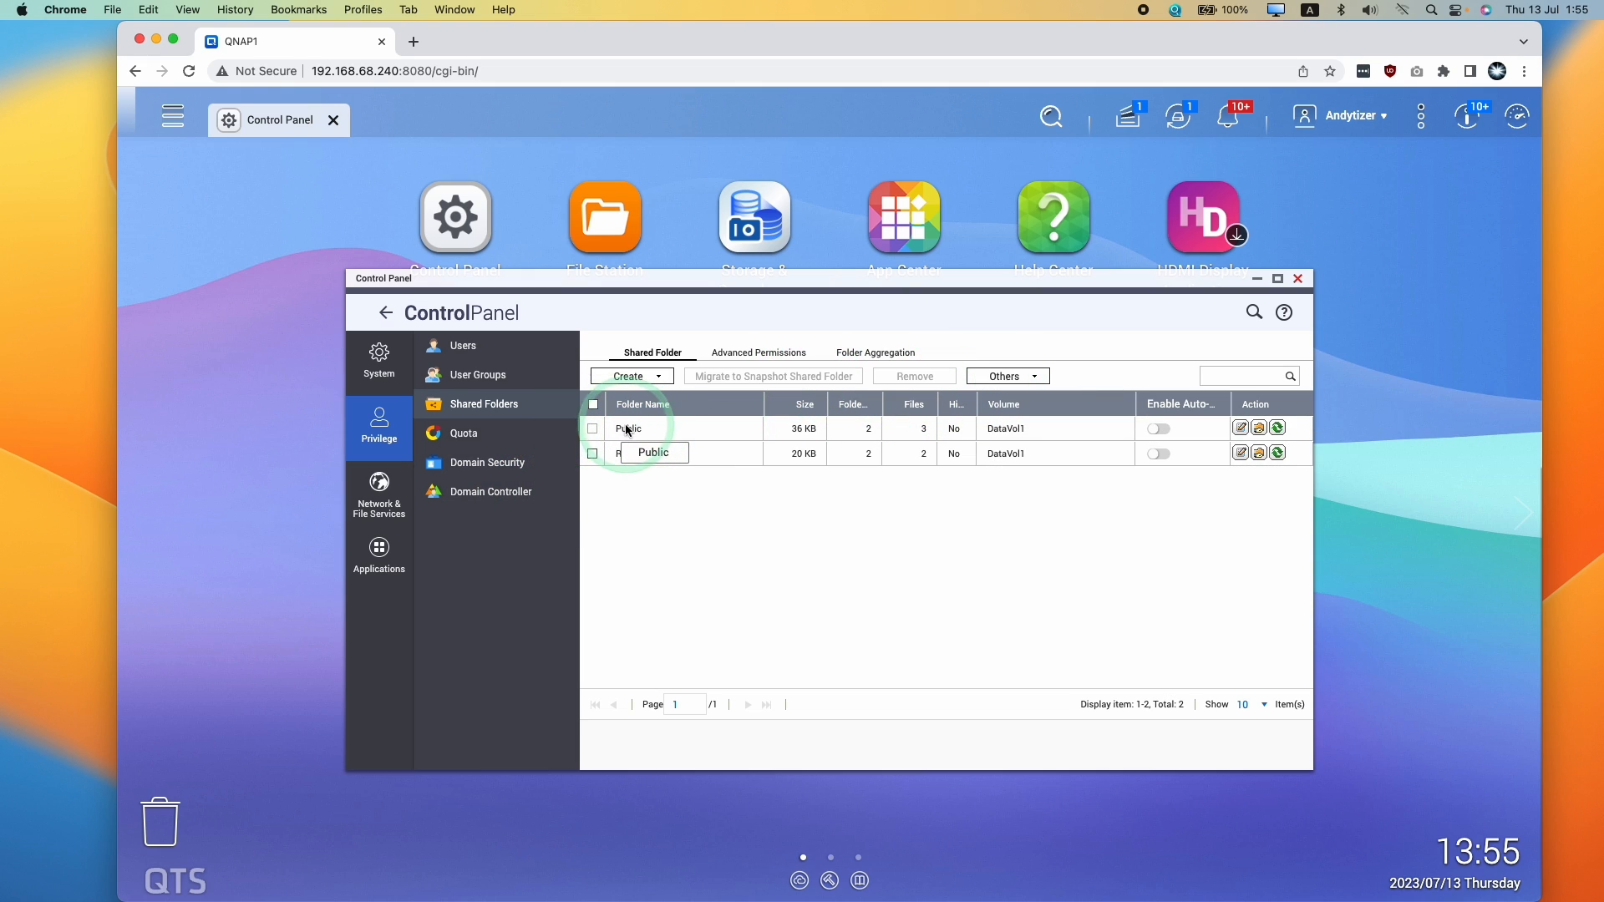
{"action": "mouse_move", "coordinate": [1241, 428]}
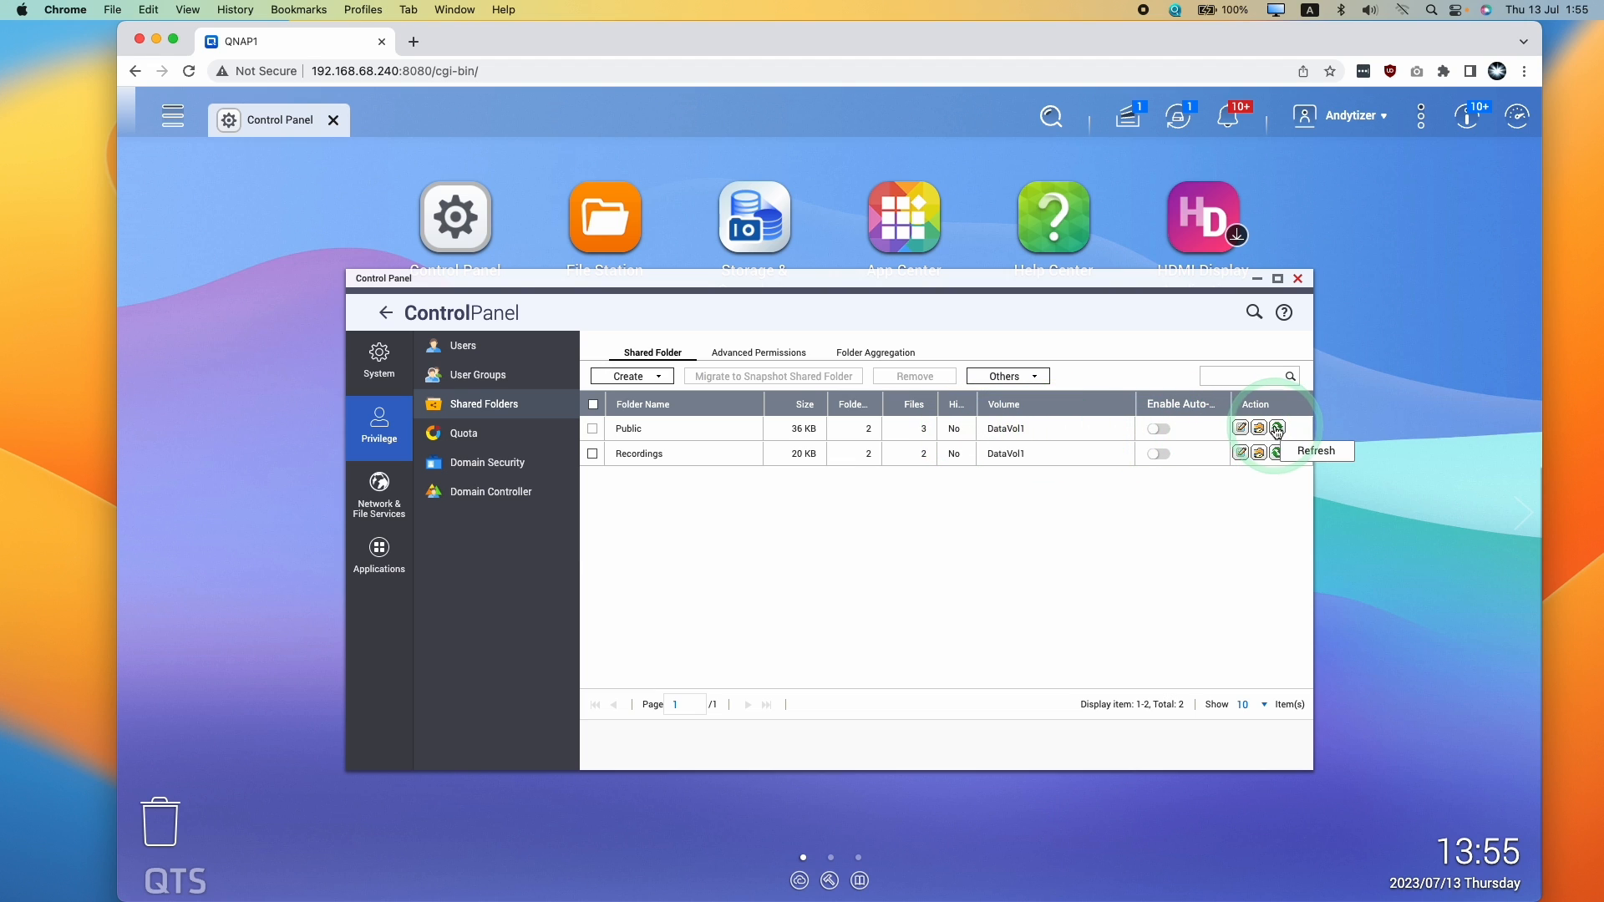
Enable Hide network drive in the Public folder's properties and confirm with OK
{"action": "left_click", "coordinate": [1241, 427]}
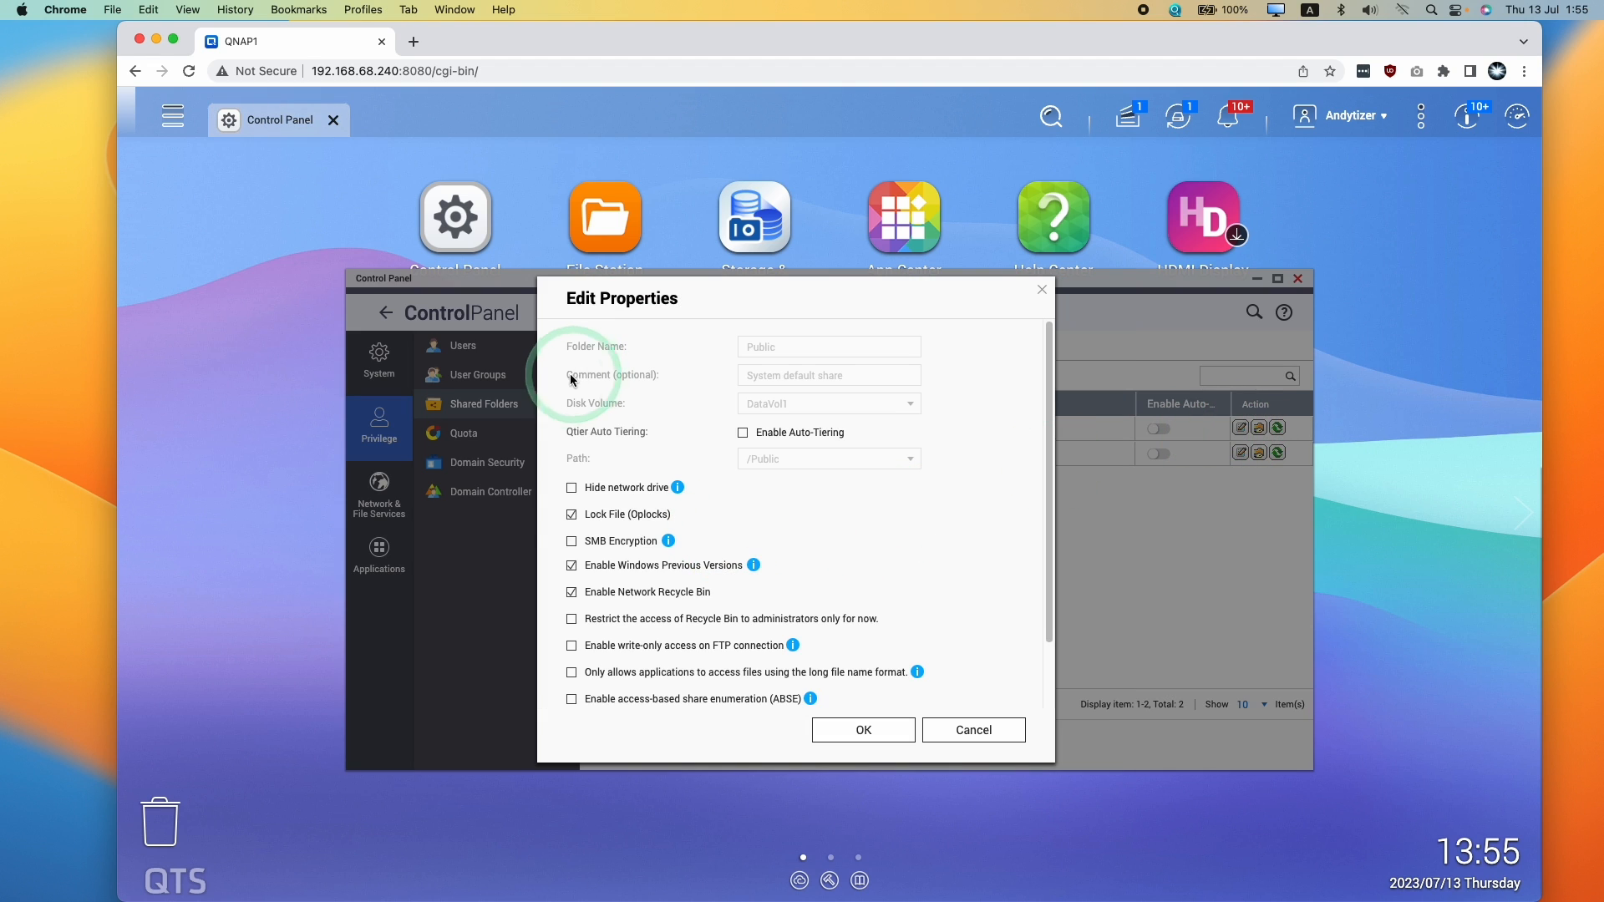
{"action": "mouse_move", "coordinate": [676, 486]}
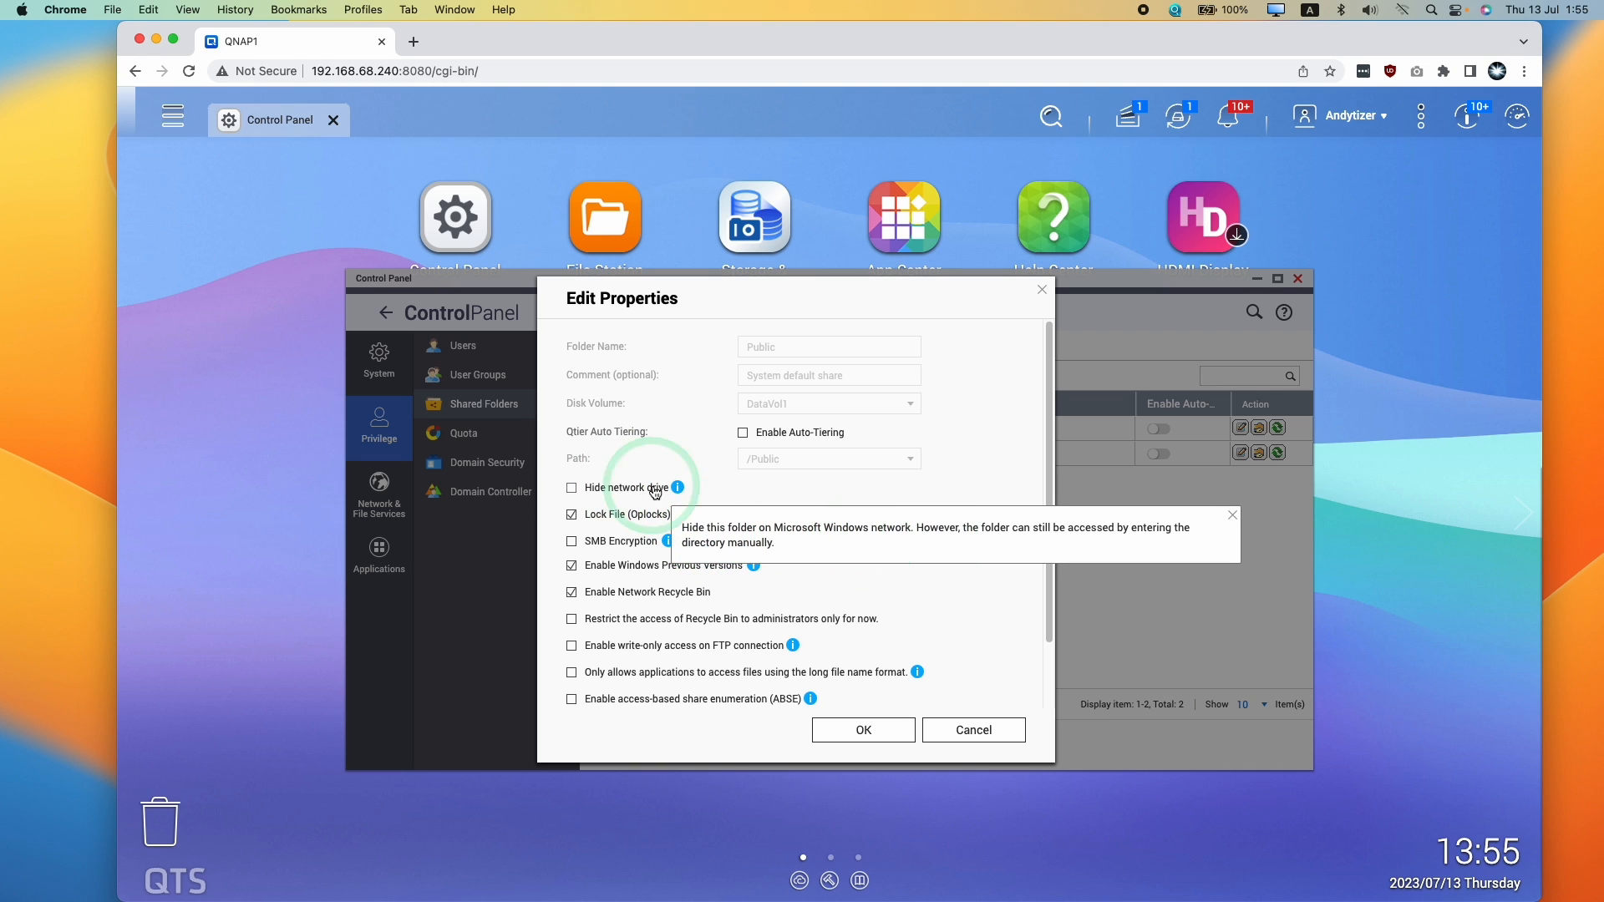
{"action": "mouse_move", "coordinate": [698, 436]}
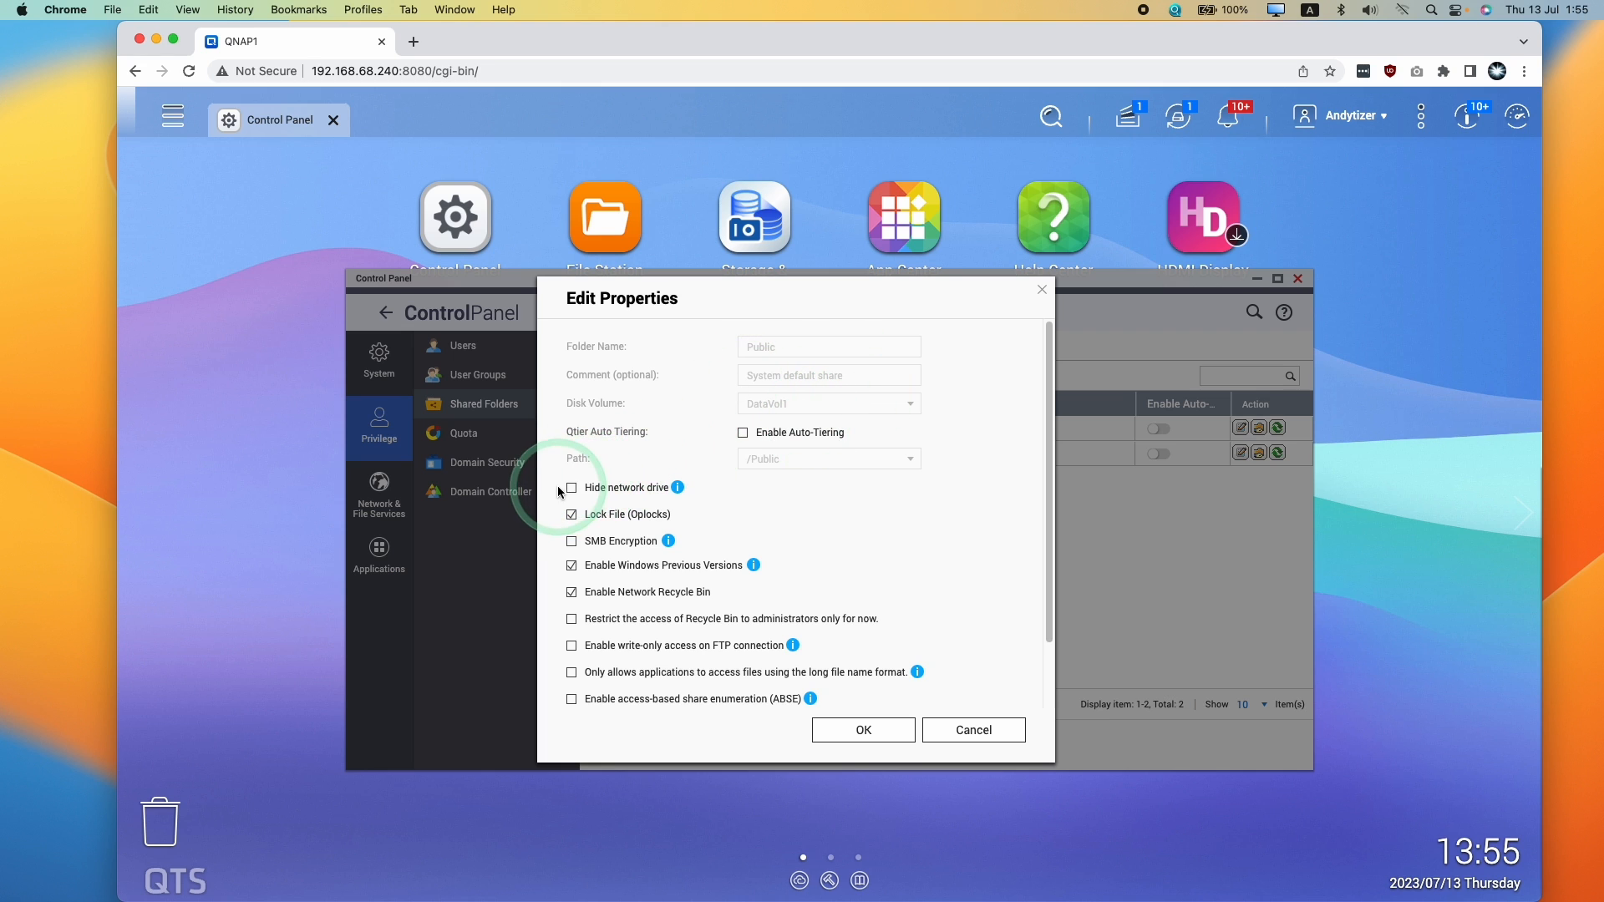
{"action": "left_click", "coordinate": [571, 486]}
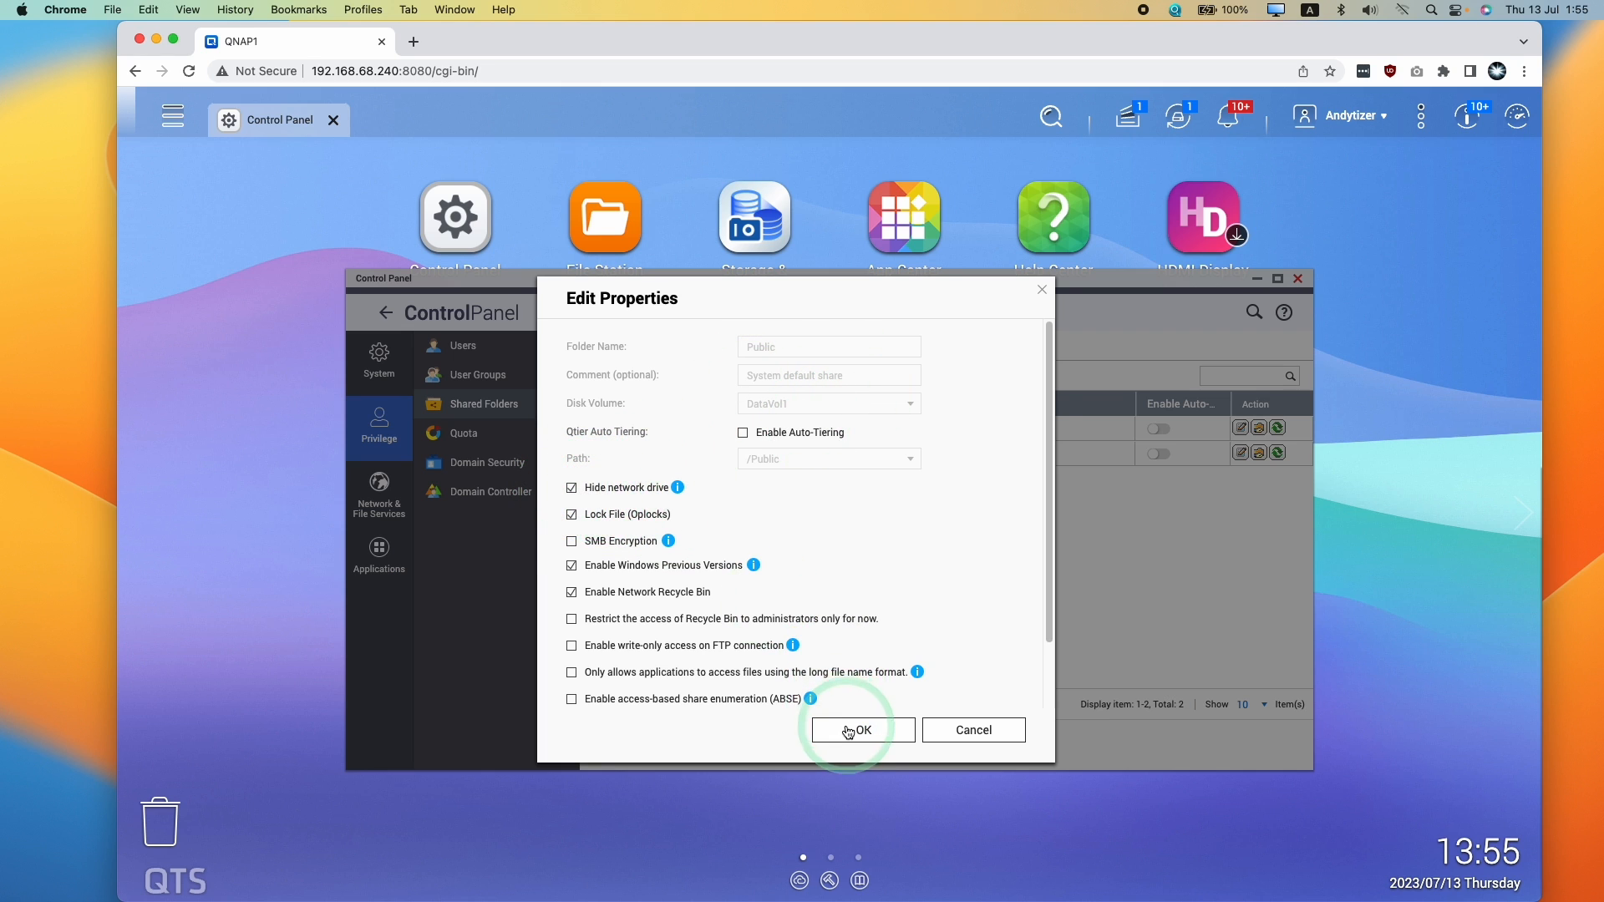
{"action": "left_click", "coordinate": [860, 730]}
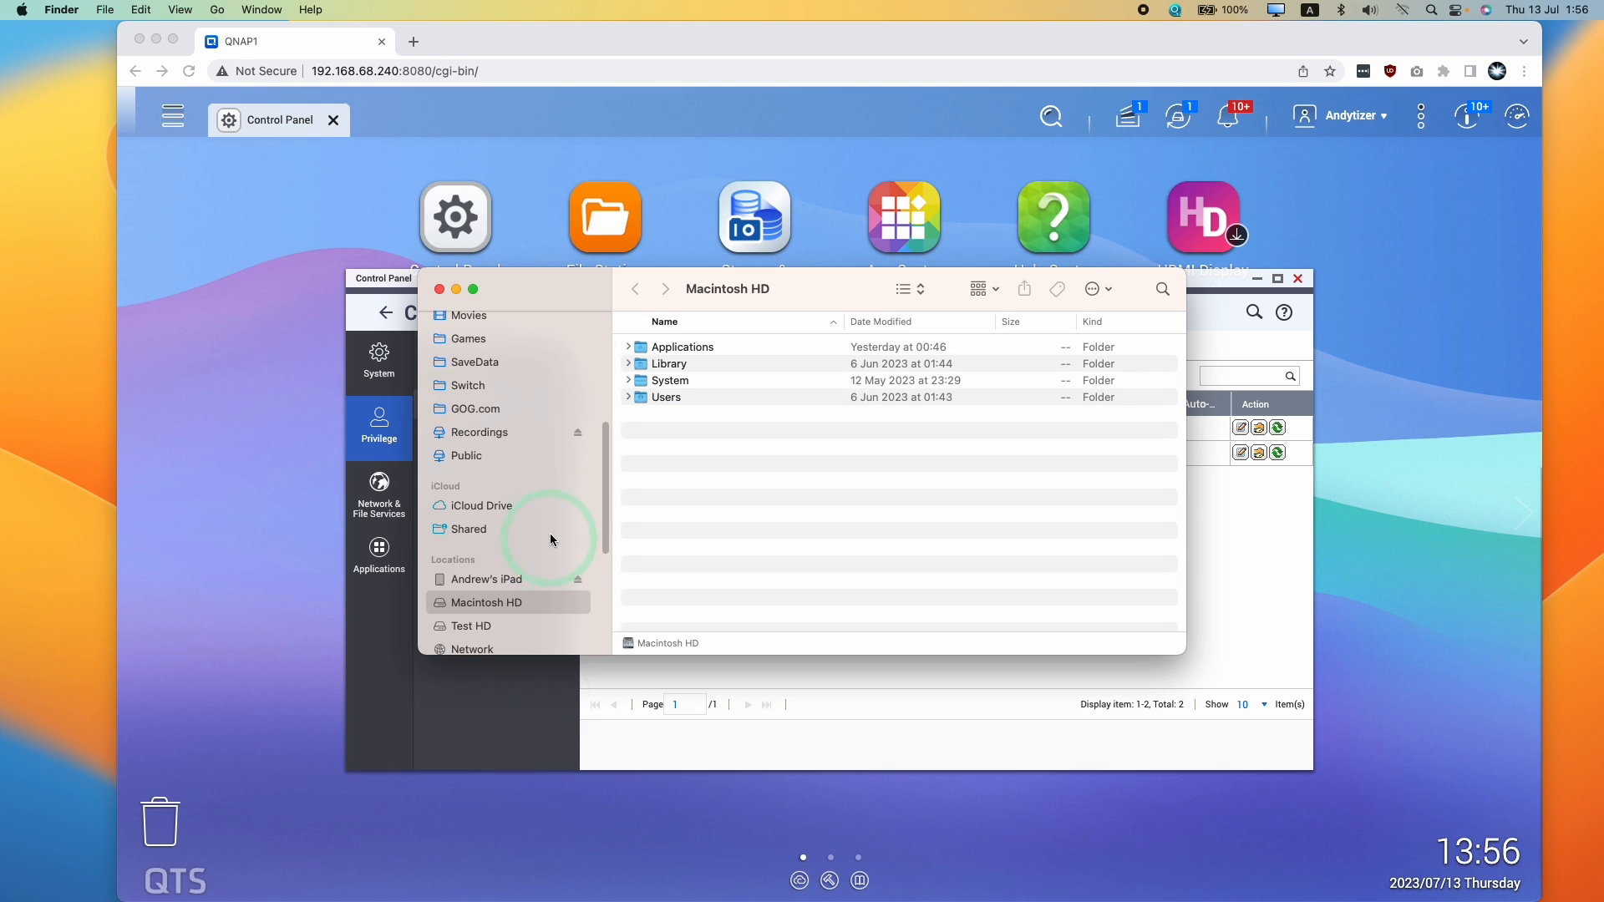
Remove the Recordings network share from the Finder sidebar favourites
{"action": "right_click", "coordinate": [479, 342]}
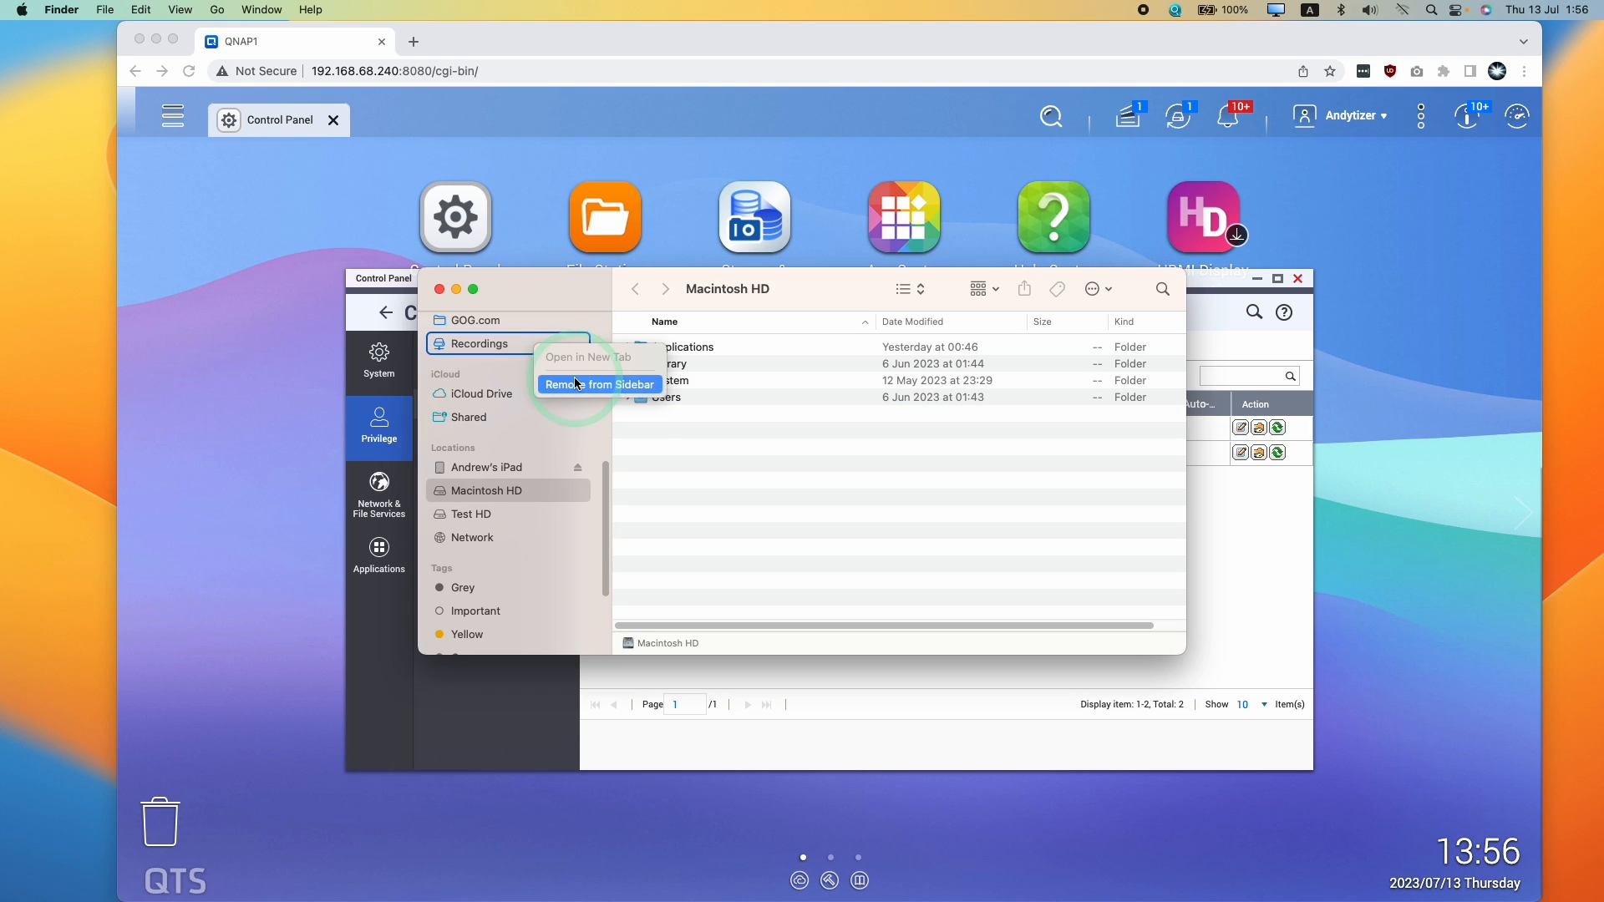
{"action": "left_click", "coordinate": [598, 384]}
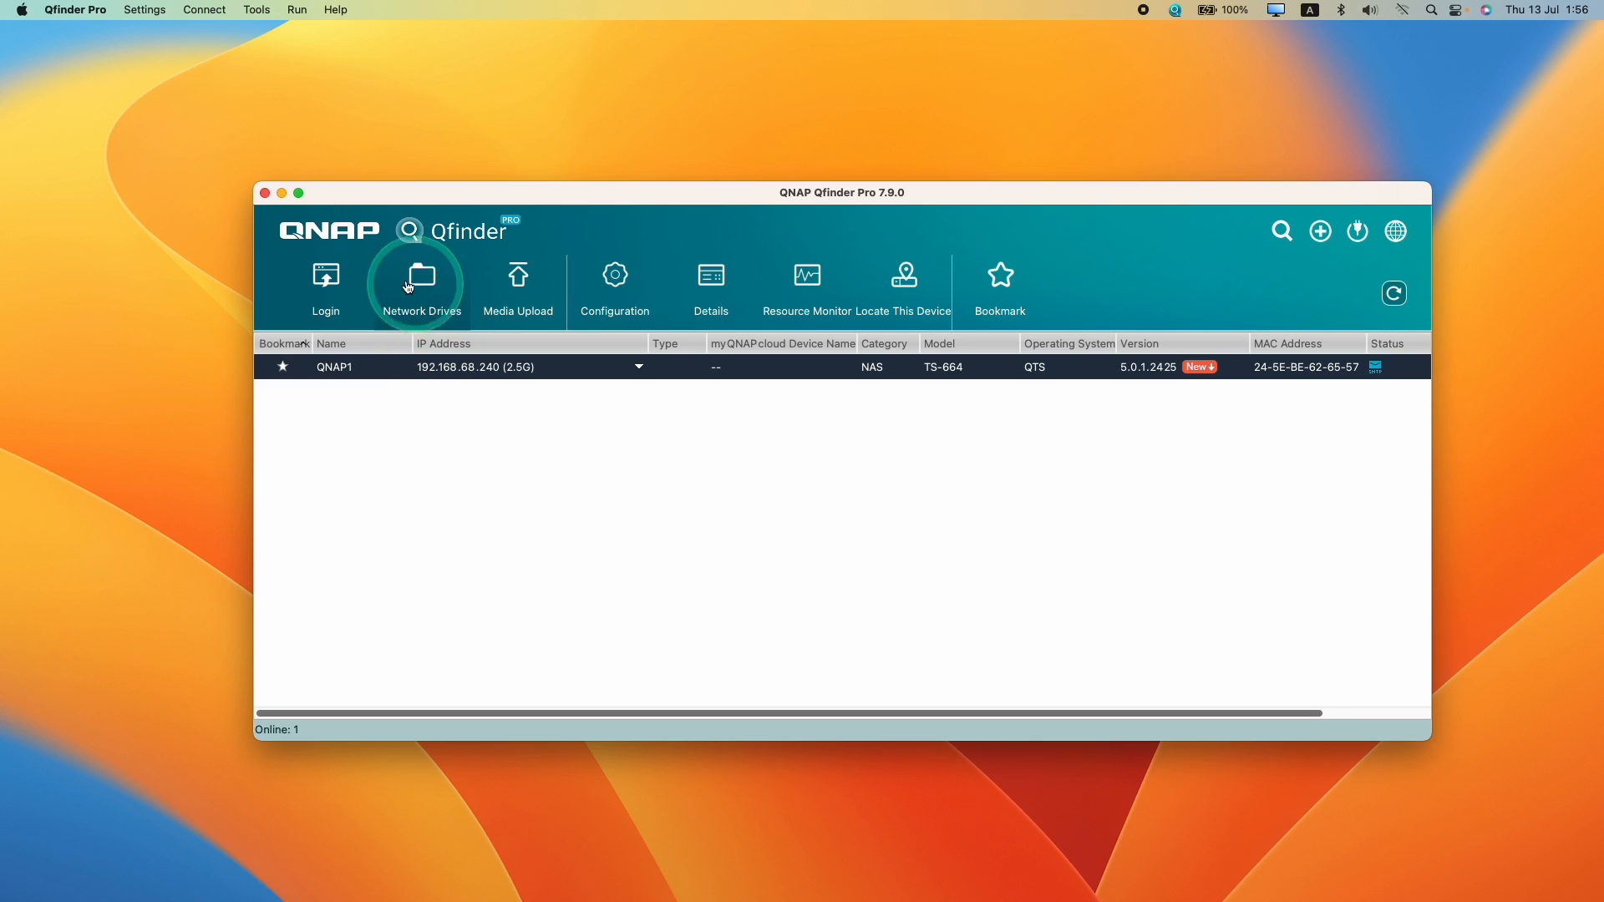
Mount QNAP1's network drives over SMB with Add mounted folders to favourites in Finder enabled
{"action": "left_click", "coordinate": [421, 289]}
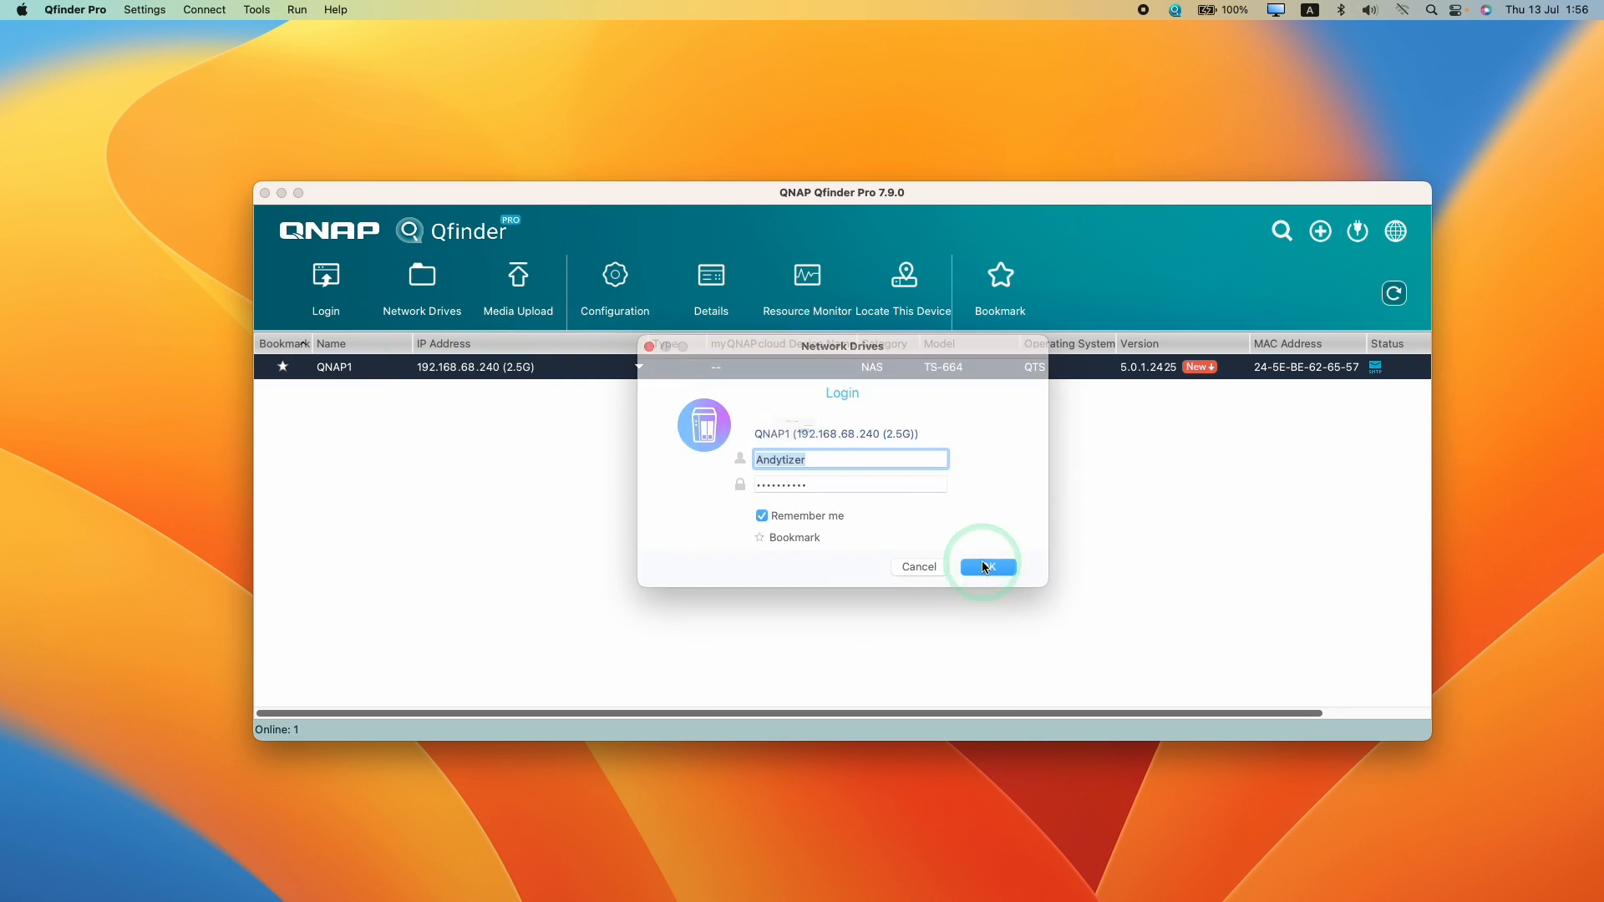
{"action": "left_click", "coordinate": [984, 567]}
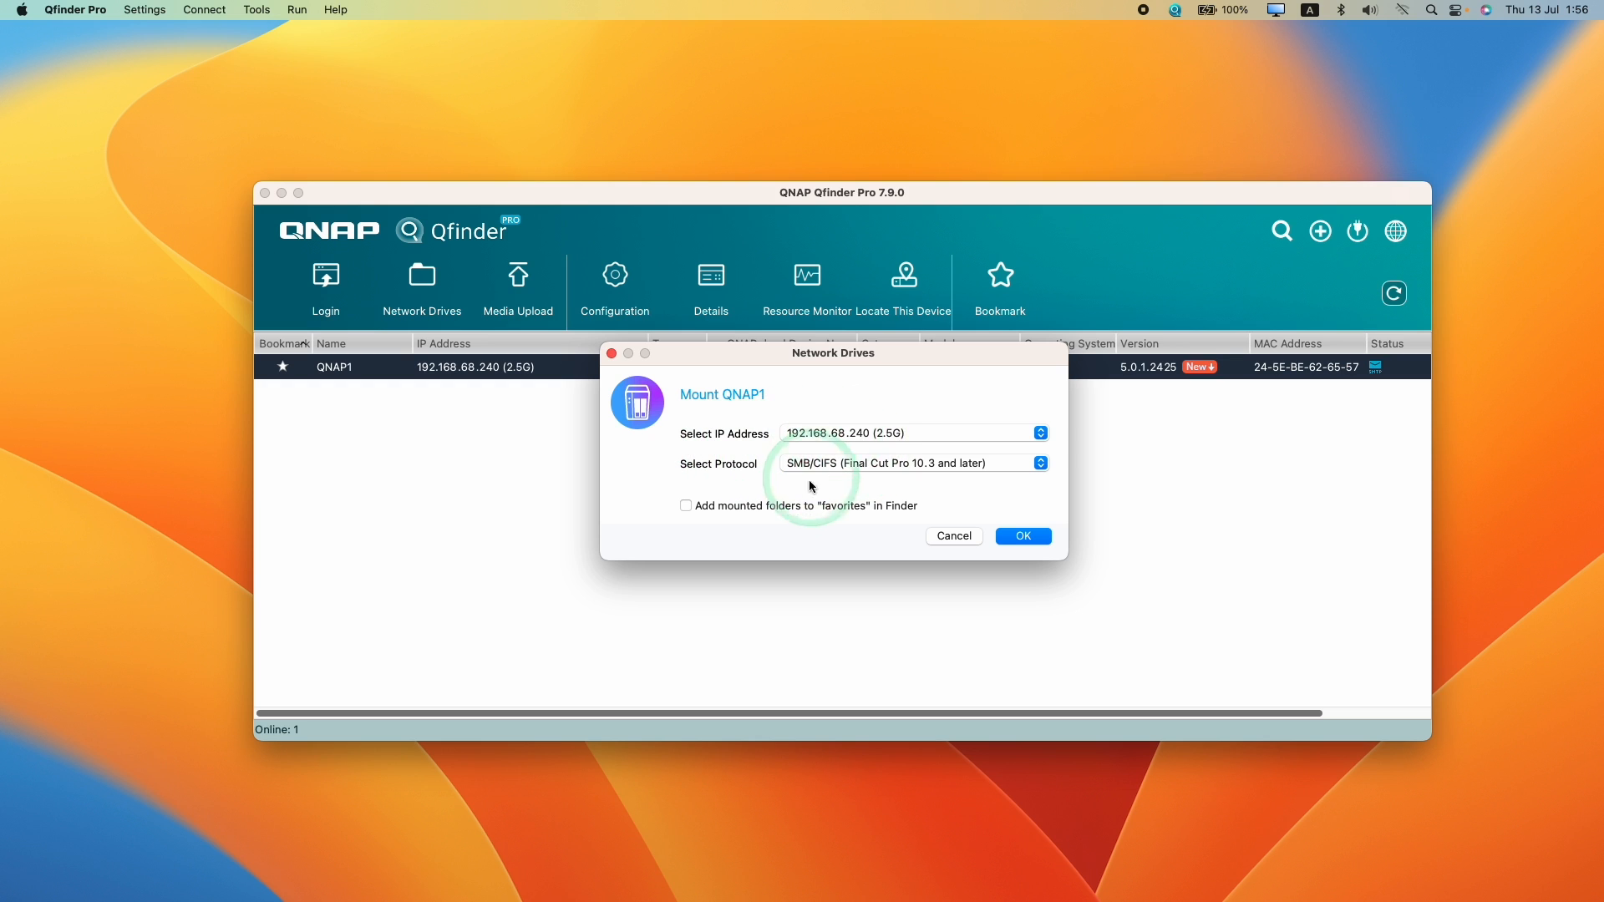
{"action": "left_click", "coordinate": [684, 504]}
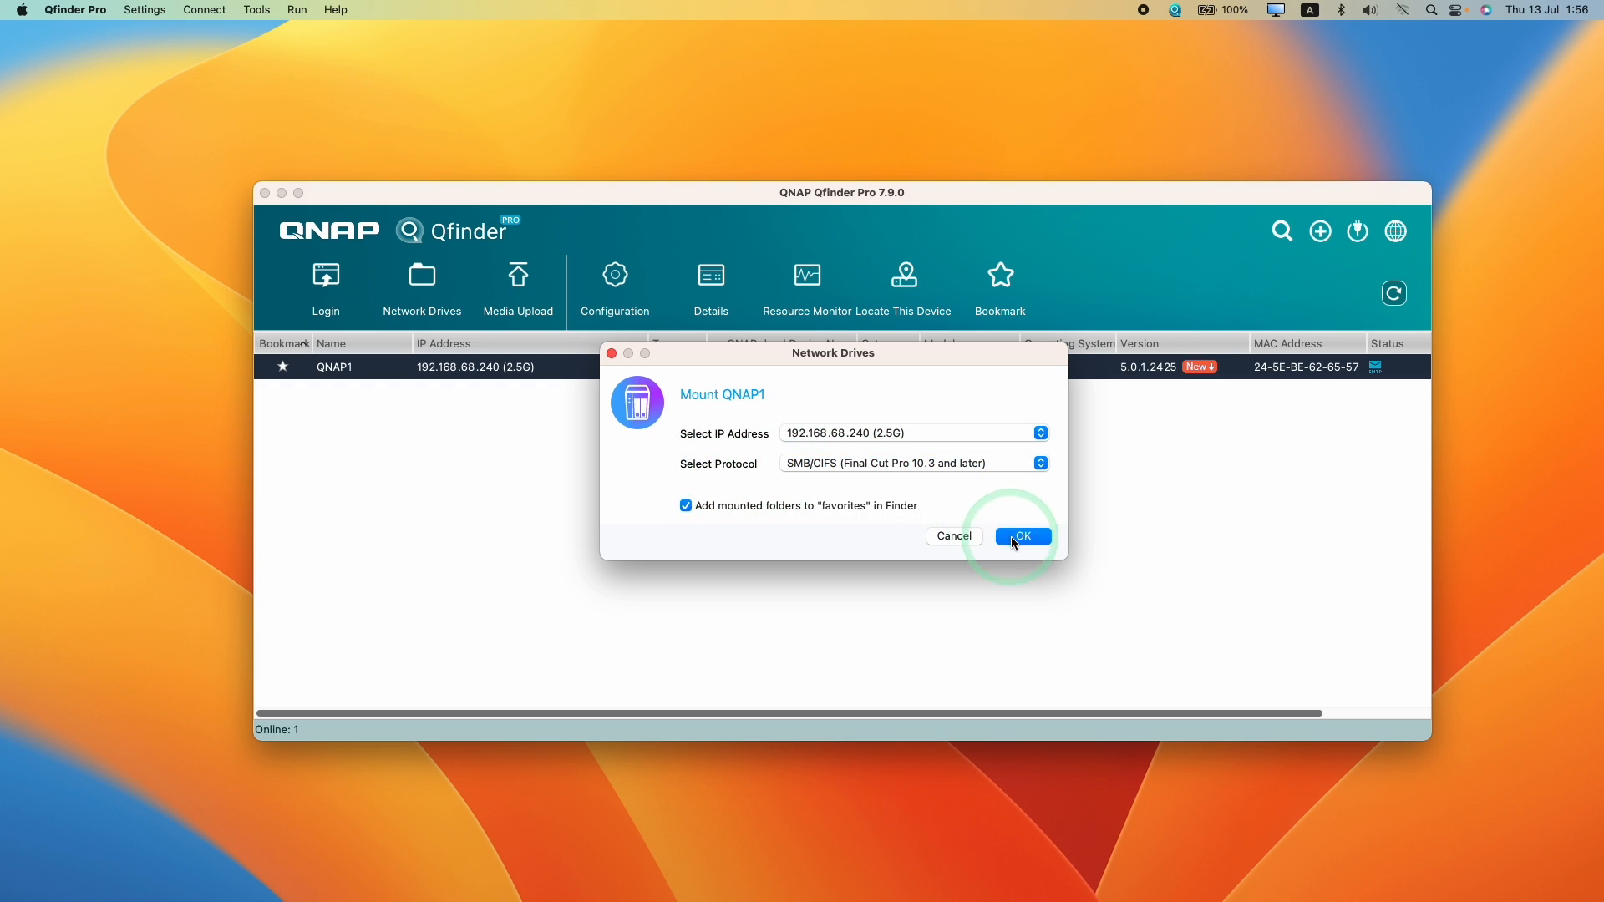
{"action": "left_click", "coordinate": [1021, 536]}
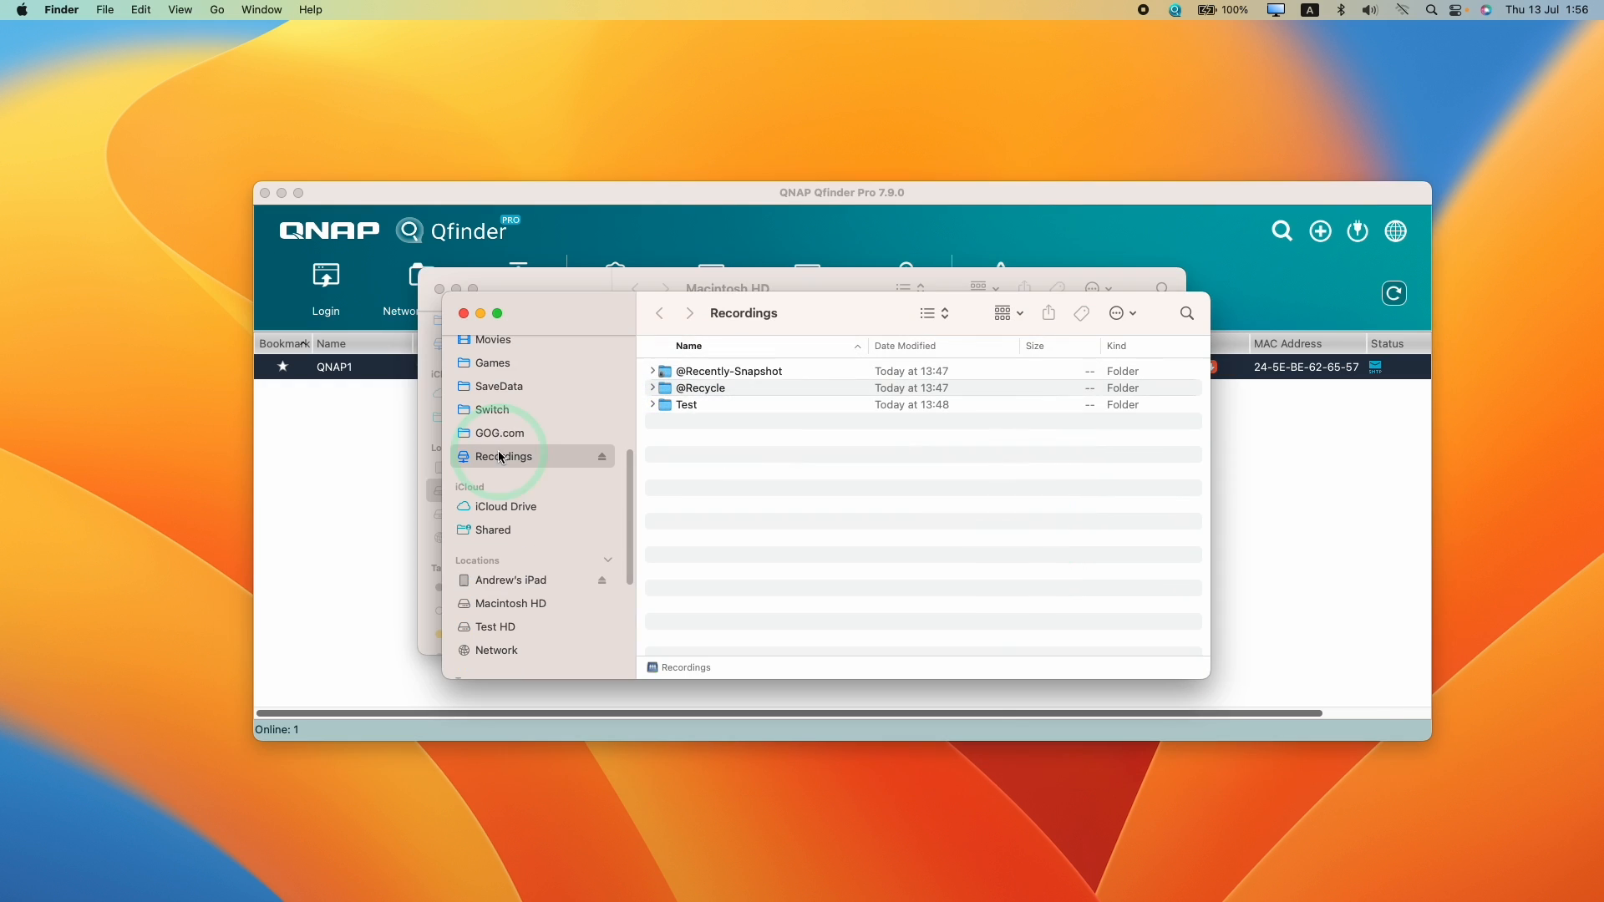
{"action": "mouse_move", "coordinate": [468, 304]}
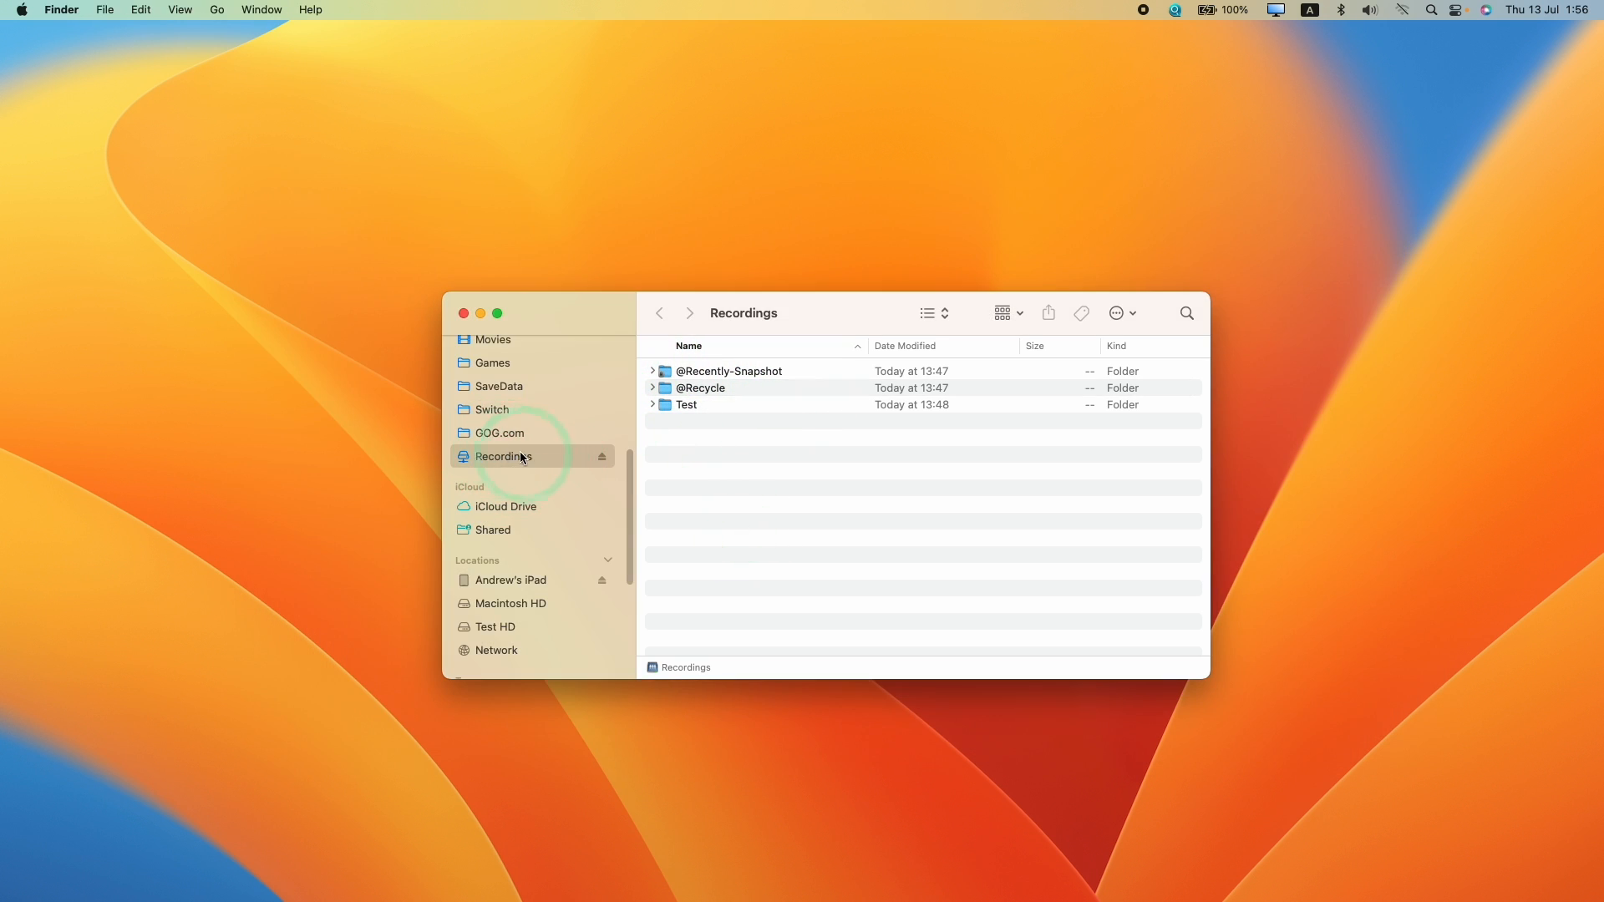
{"action": "mouse_move", "coordinate": [160, 867]}
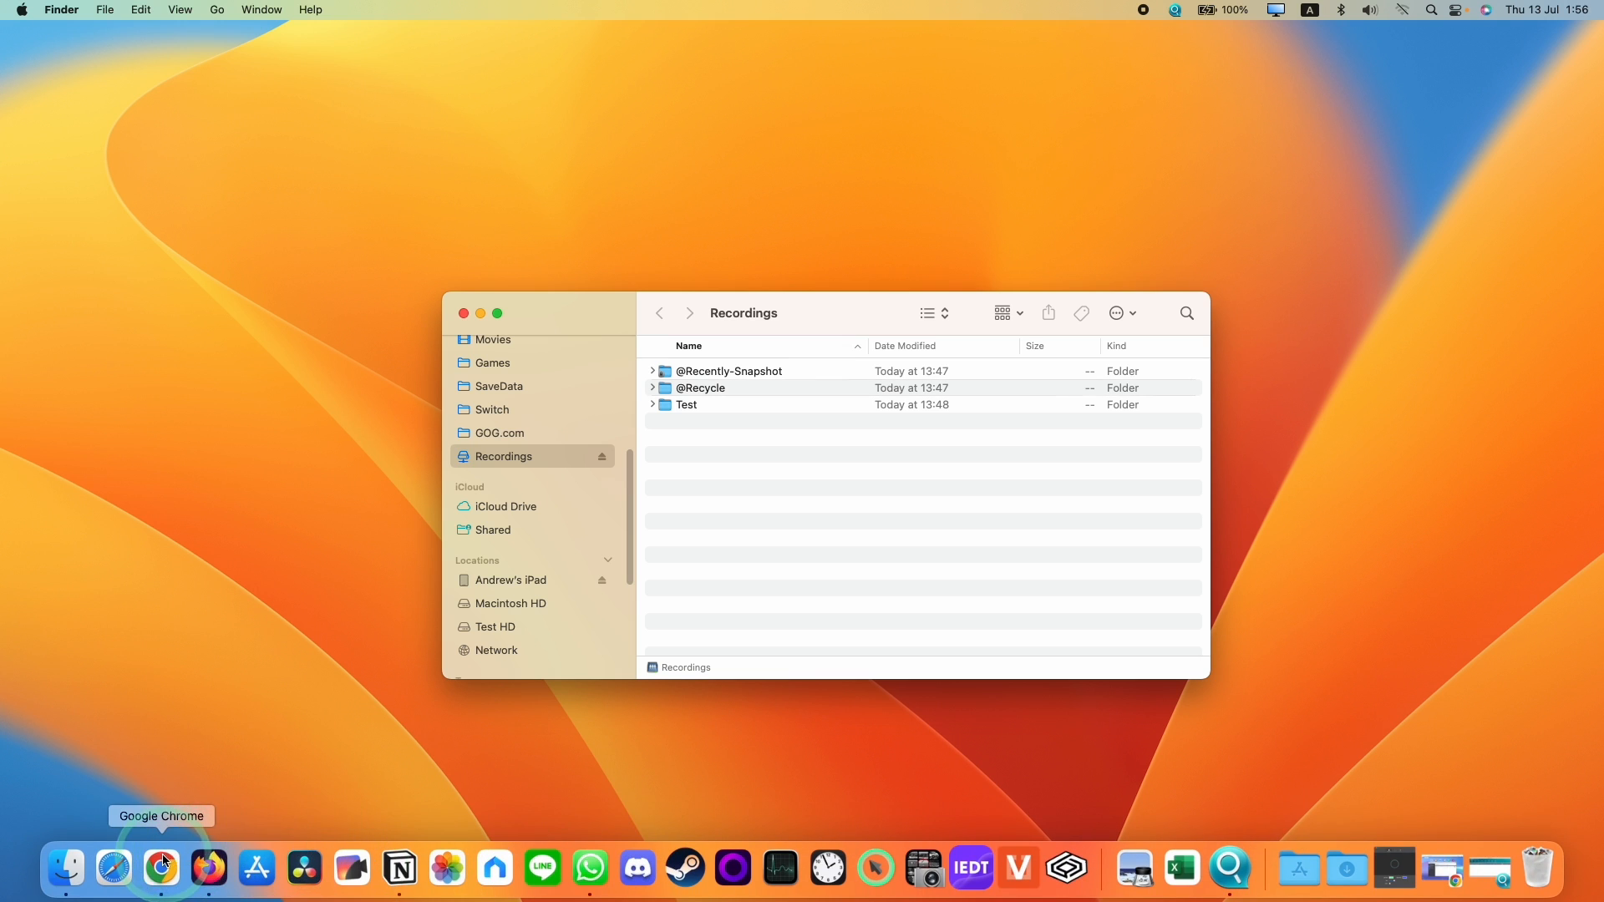